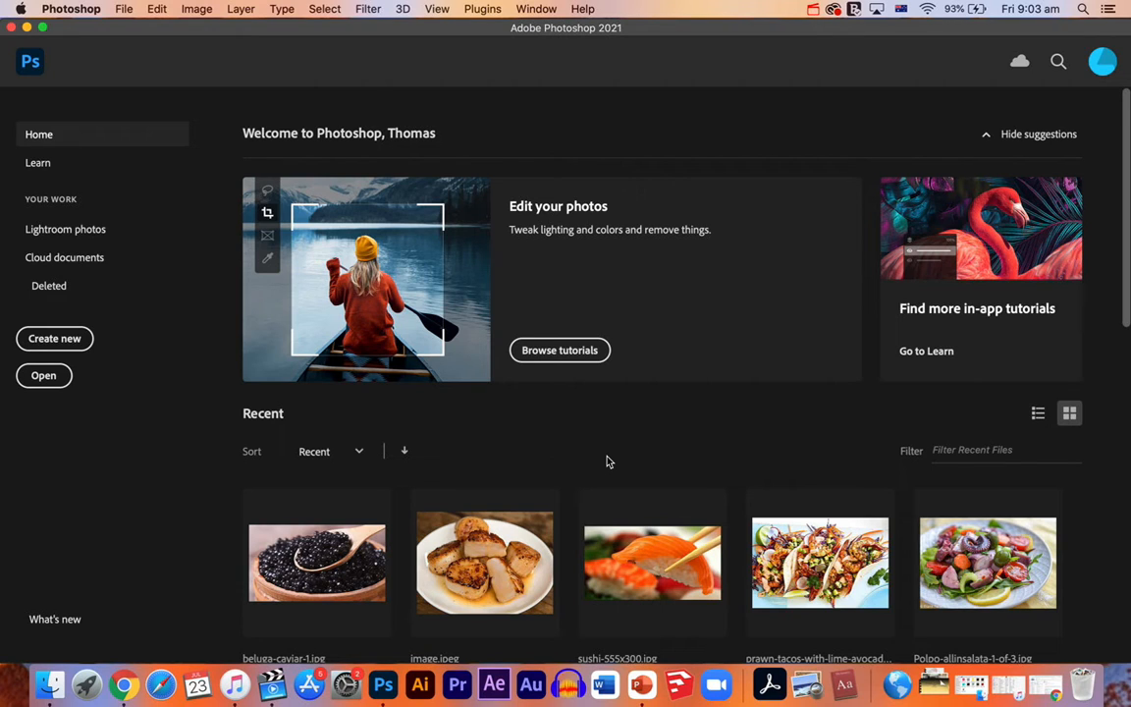
pyautogui.moveTo(262, 511)
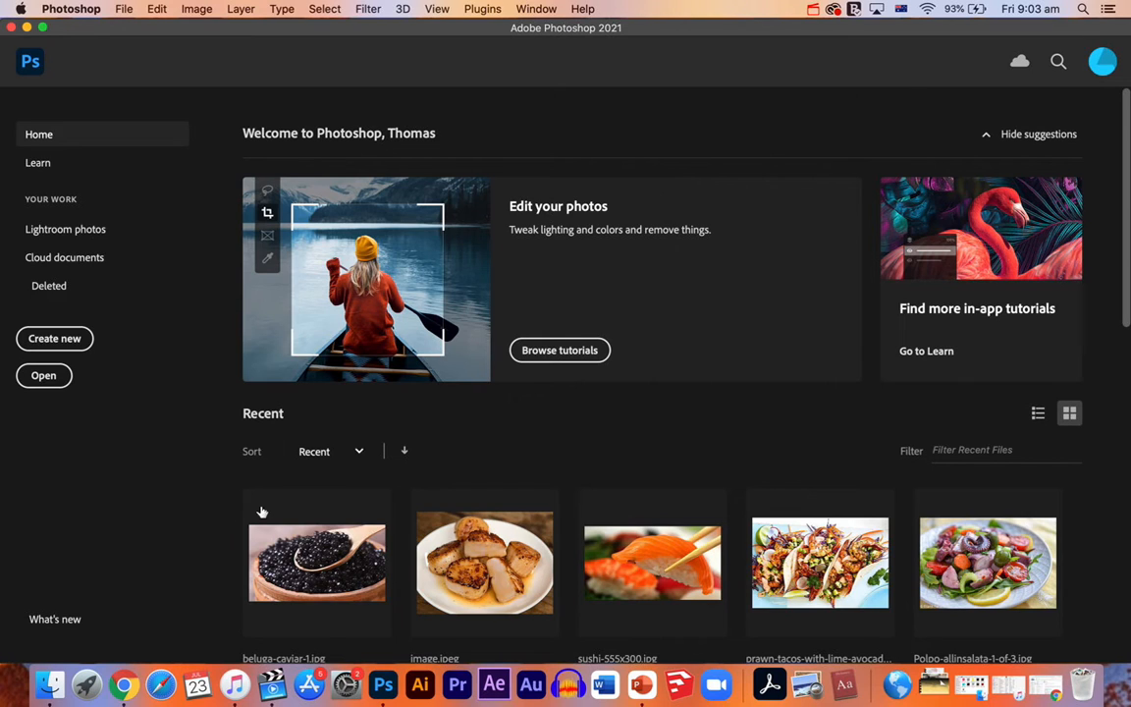
pyautogui.moveTo(260, 104)
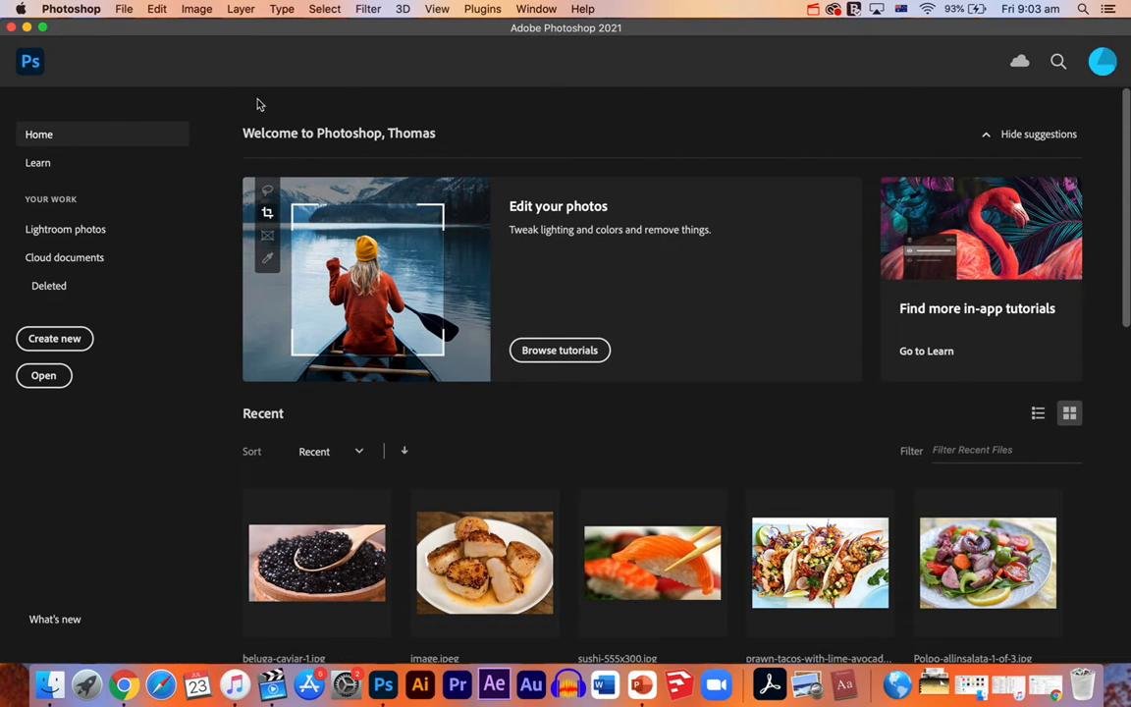
pyautogui.moveTo(1055, 222)
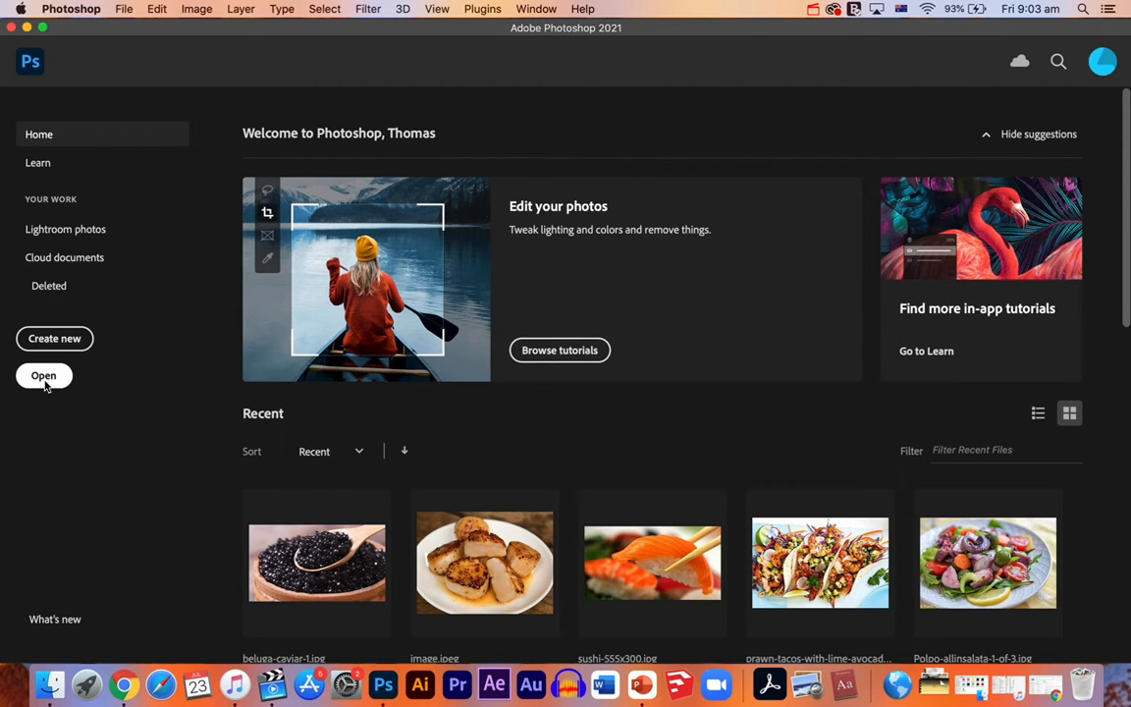
# Open IMG_6989.JPG, the air-conditioner grille photo, from the Photoshop Demo folder
pyautogui.click(43, 375)
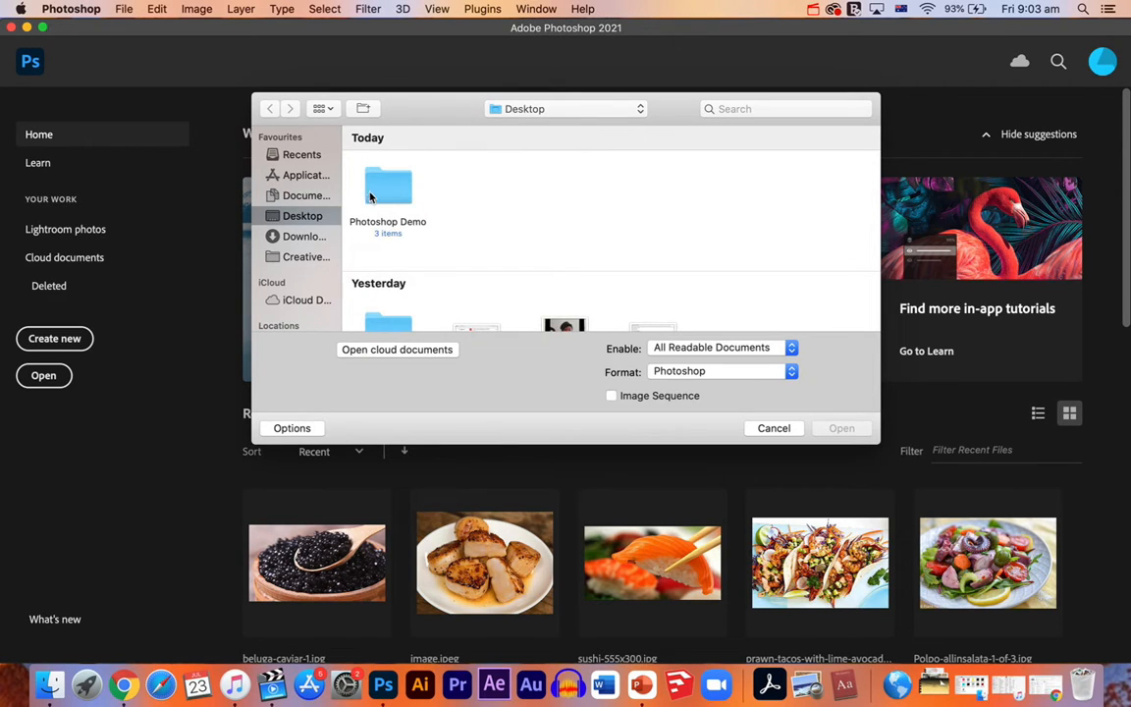
pyautogui.doubleClick(387, 187)
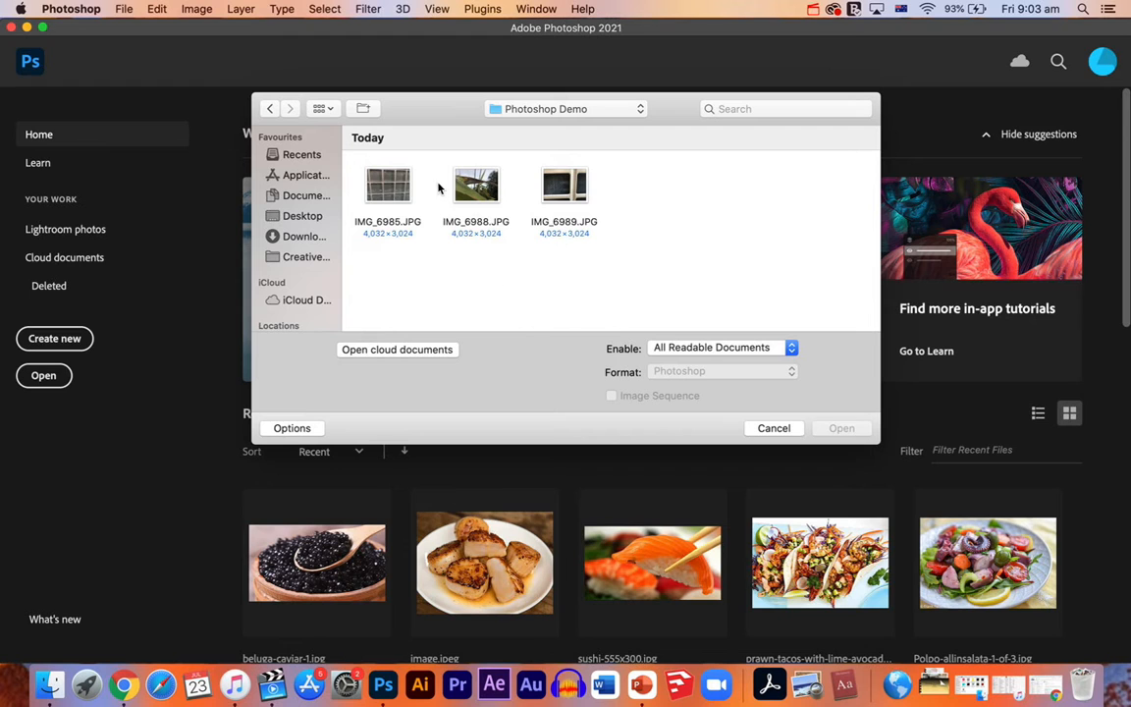
pyautogui.click(564, 184)
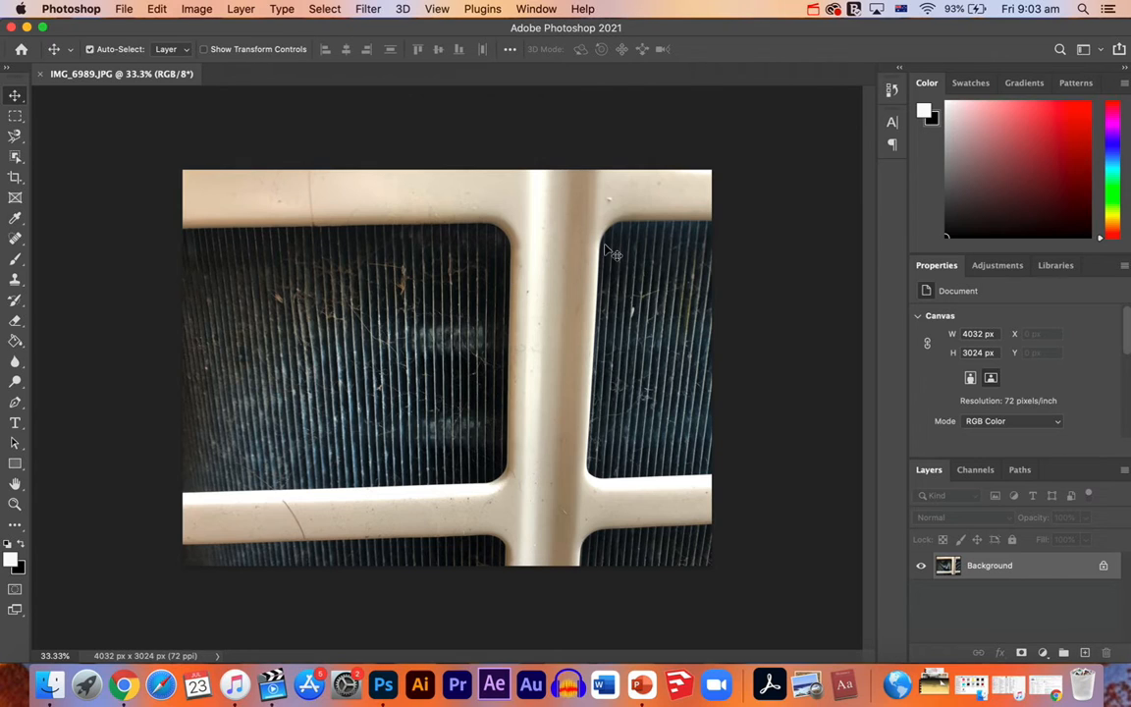
pyautogui.moveTo(834, 359)
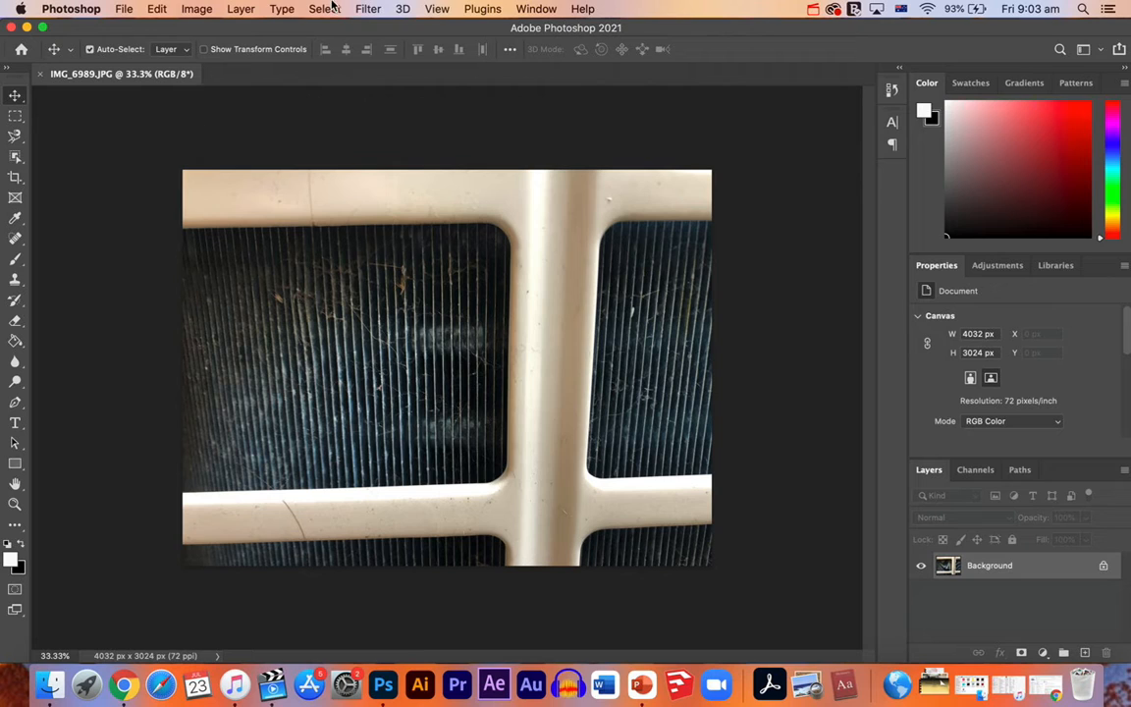
# Desaturate the grille photo with Image > Adjustments > Desaturate
pyautogui.click(196, 8)
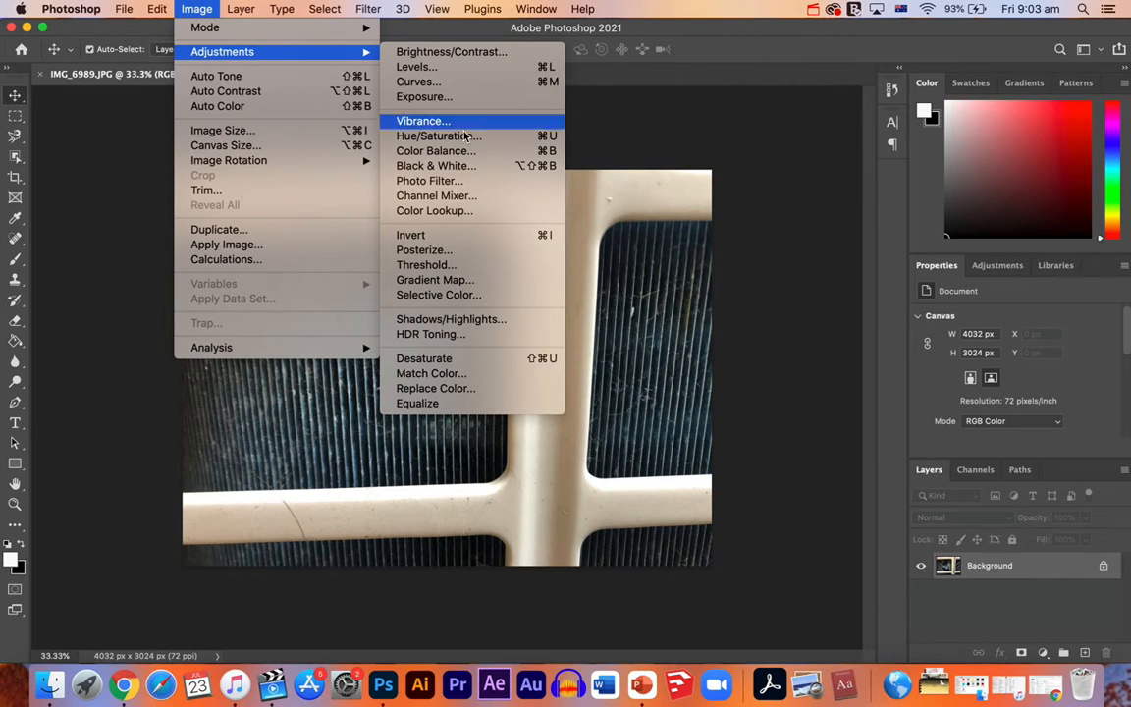
pyautogui.moveTo(424, 357)
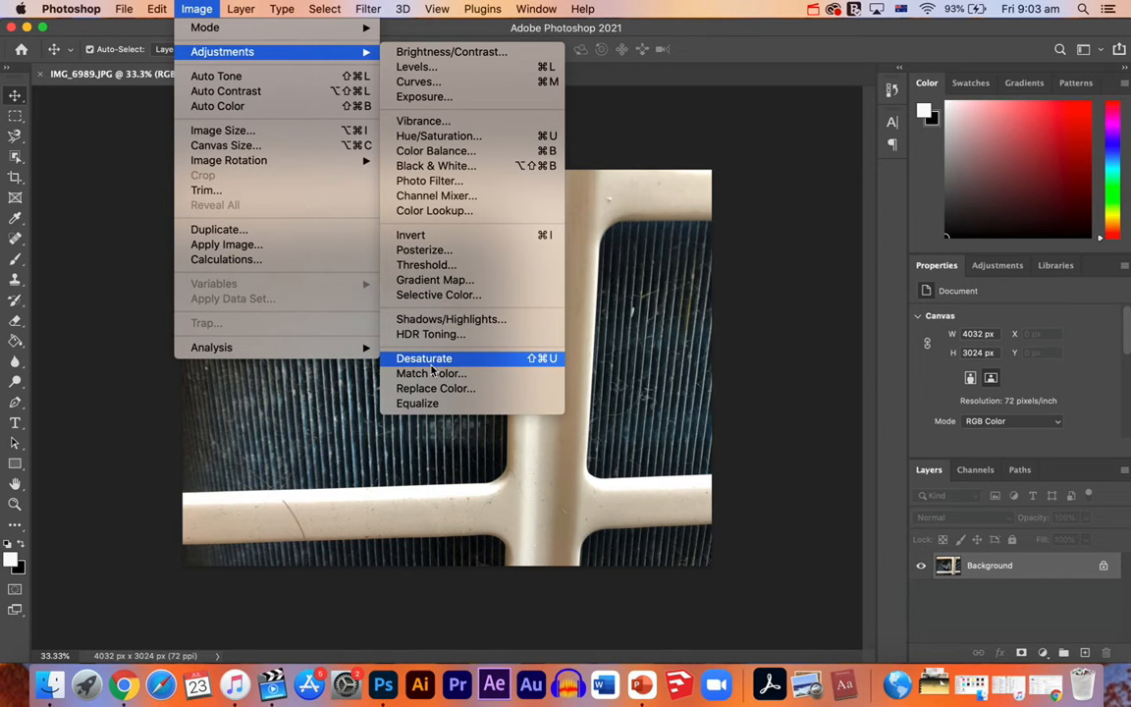
pyautogui.click(425, 357)
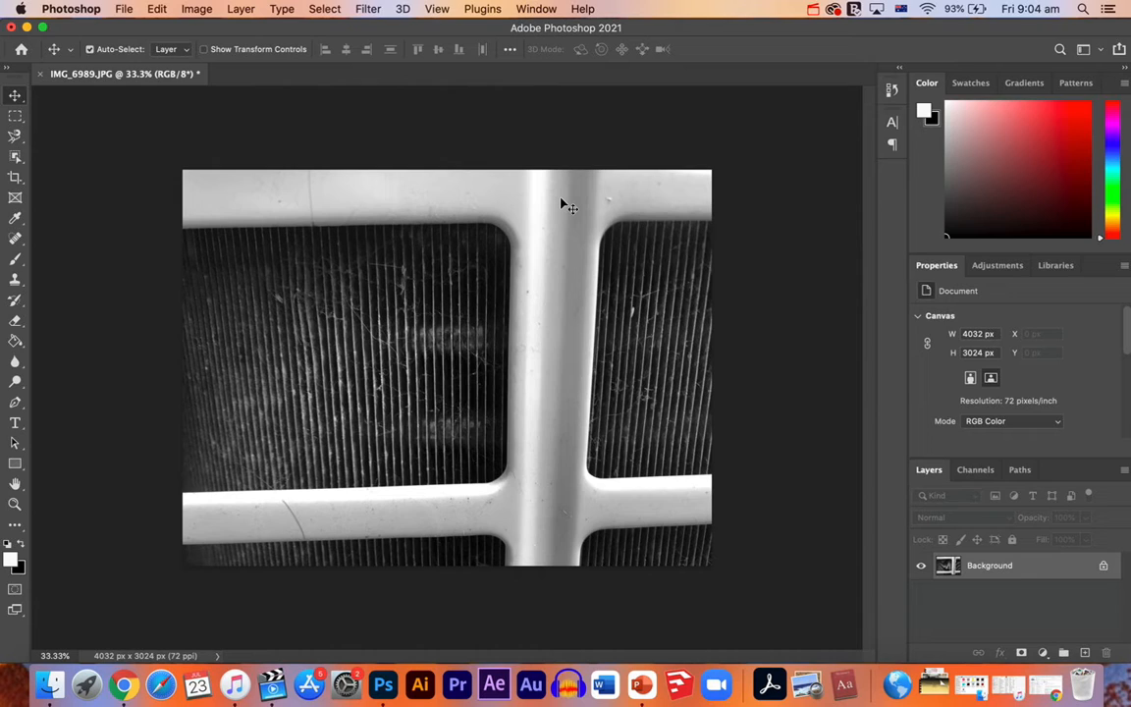
pyautogui.moveTo(496, 258)
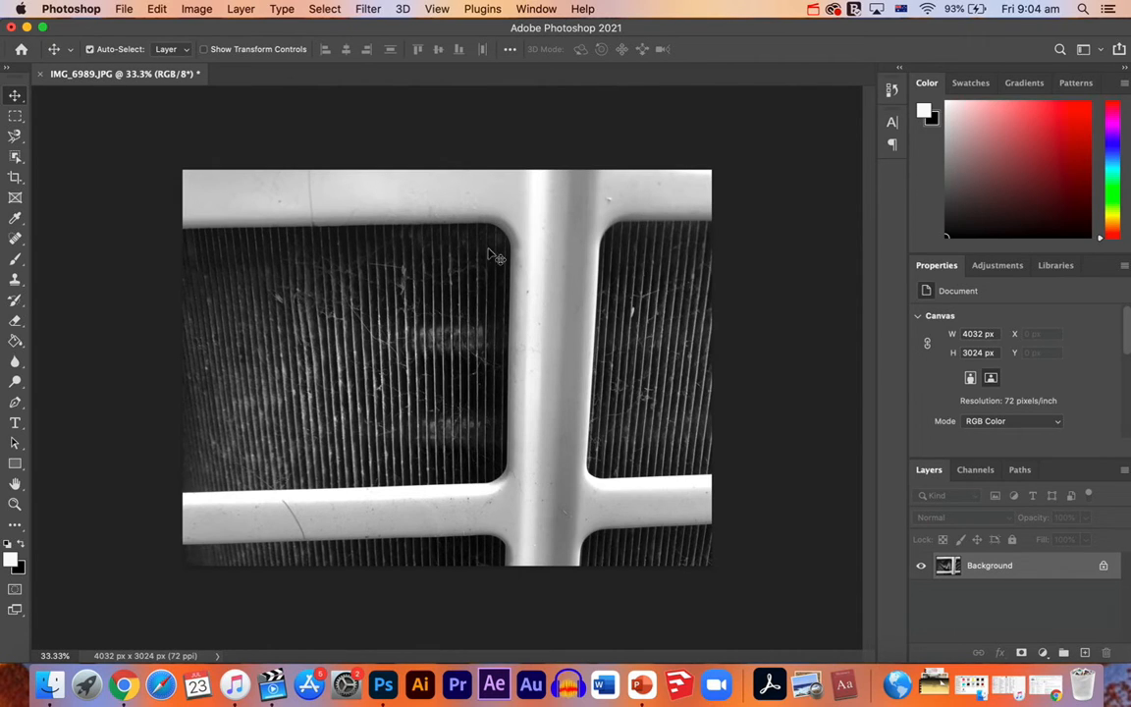
pyautogui.moveTo(454, 307)
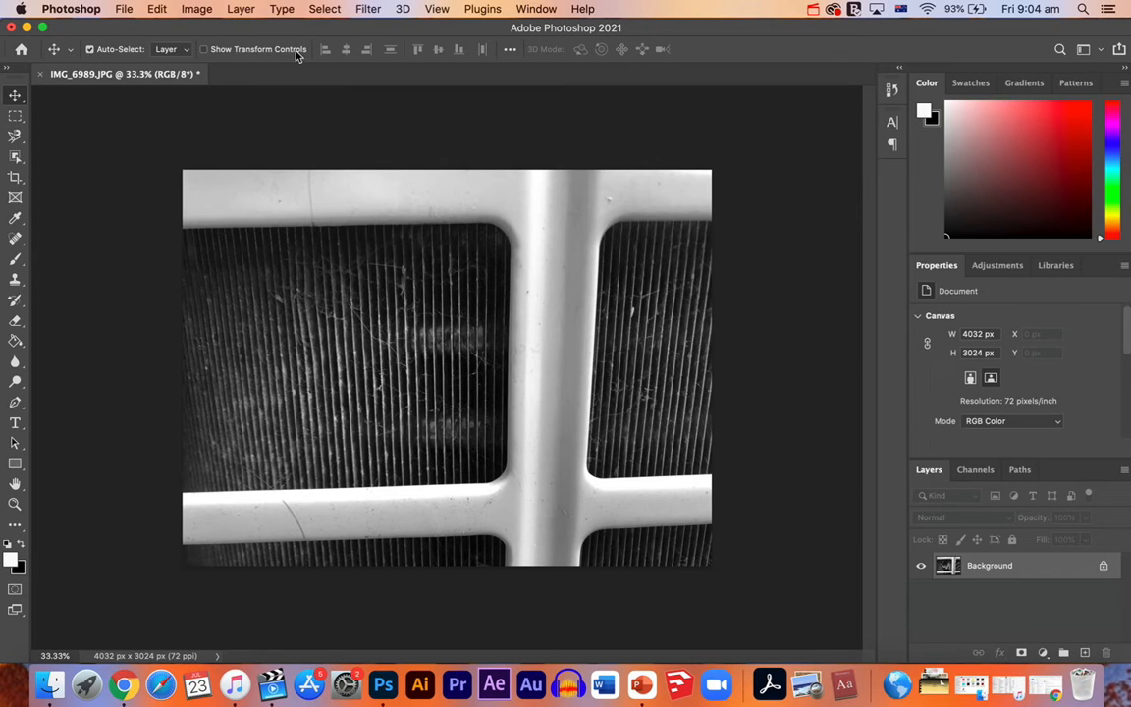
# Create a Levels adjustment layer named Levels 1 above the Background layer
pyautogui.click(241, 8)
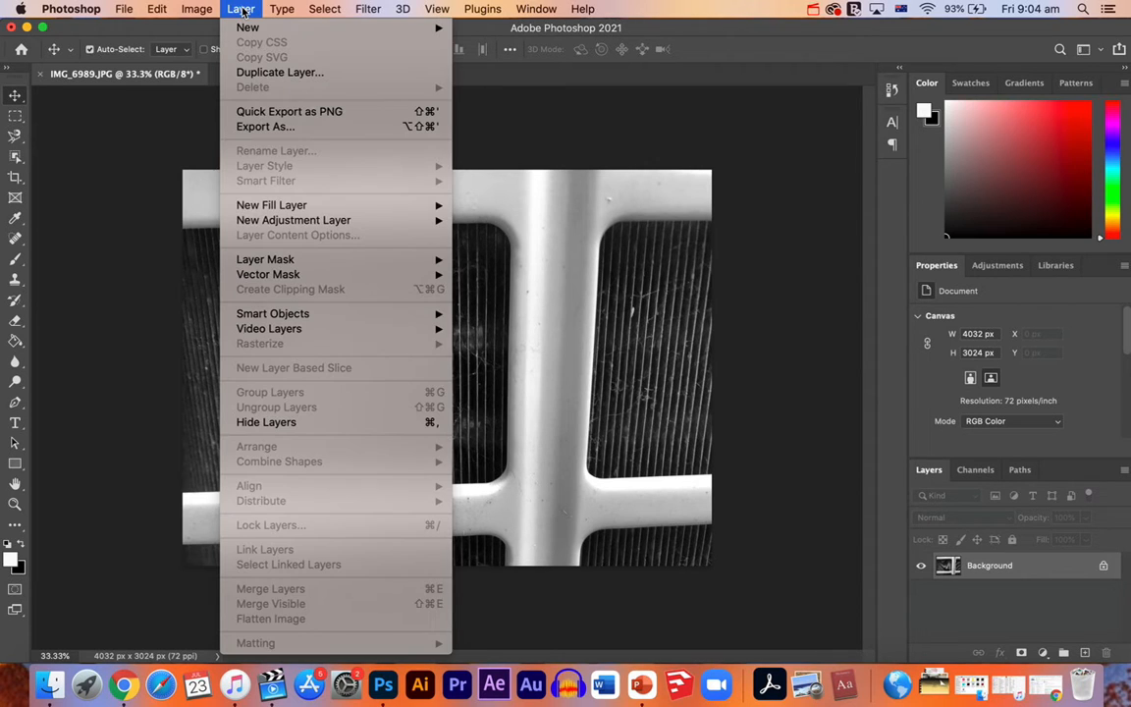
pyautogui.moveTo(271, 204)
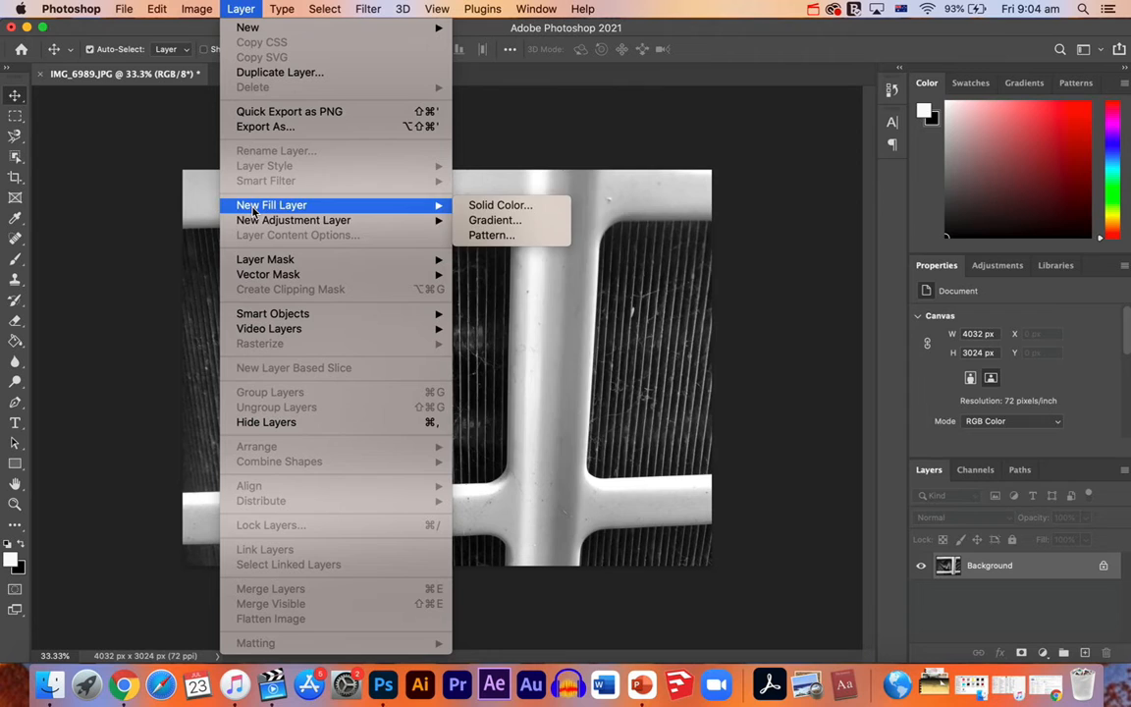
pyautogui.moveTo(294, 220)
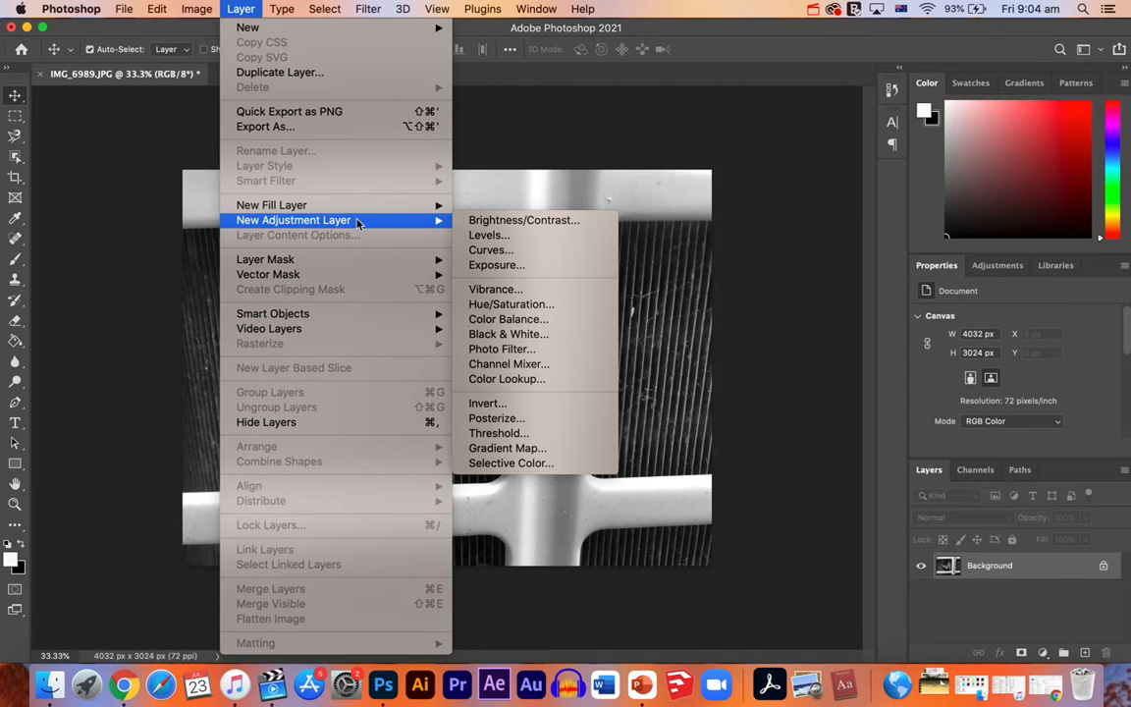
pyautogui.click(489, 235)
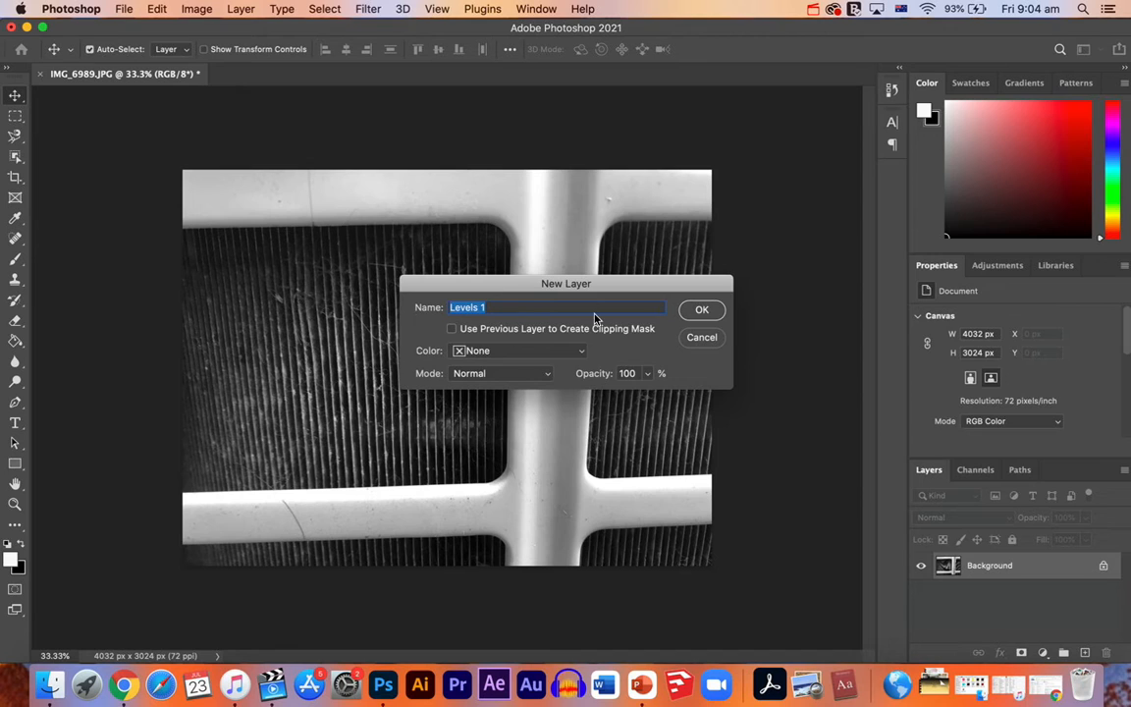
pyautogui.click(702, 309)
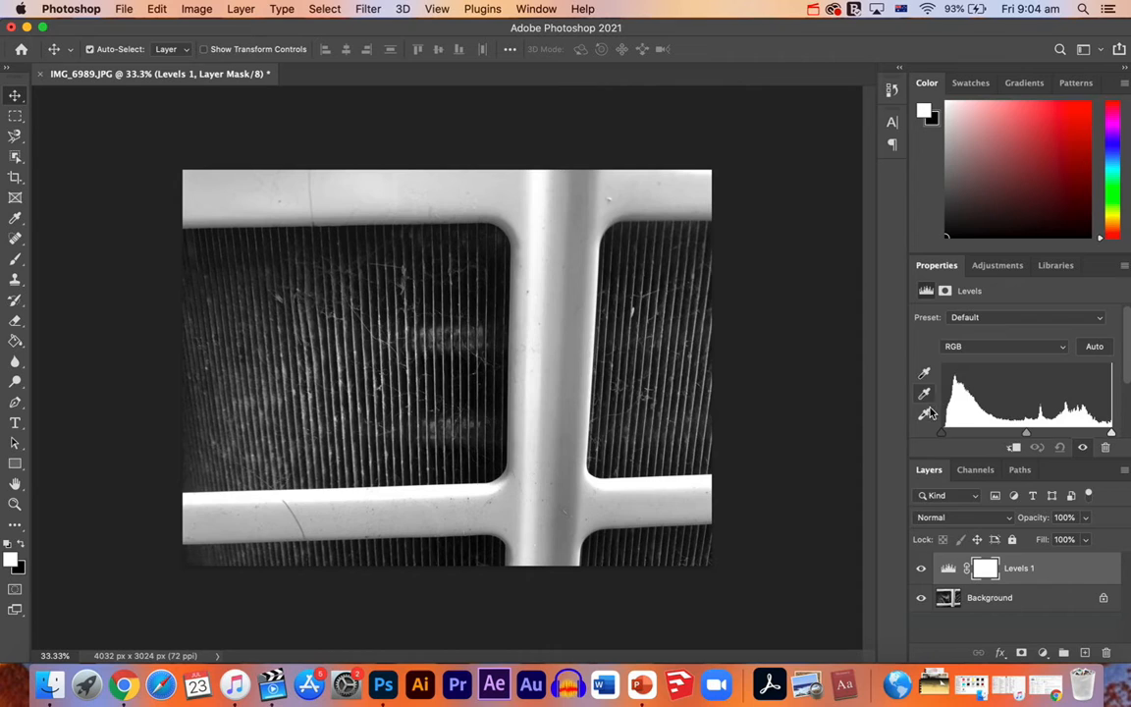
pyautogui.moveTo(924, 413)
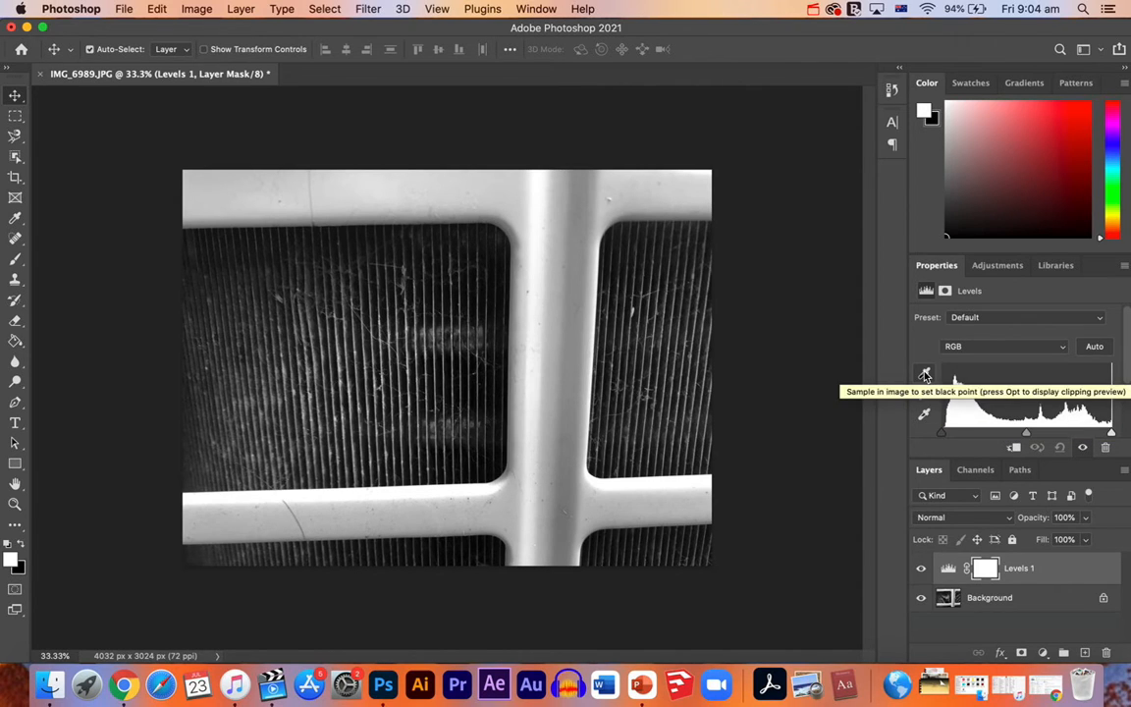
# Sample the grille photo with the Levels 1 eyedroppers to deepen shadows and boost contrast
pyautogui.click(924, 374)
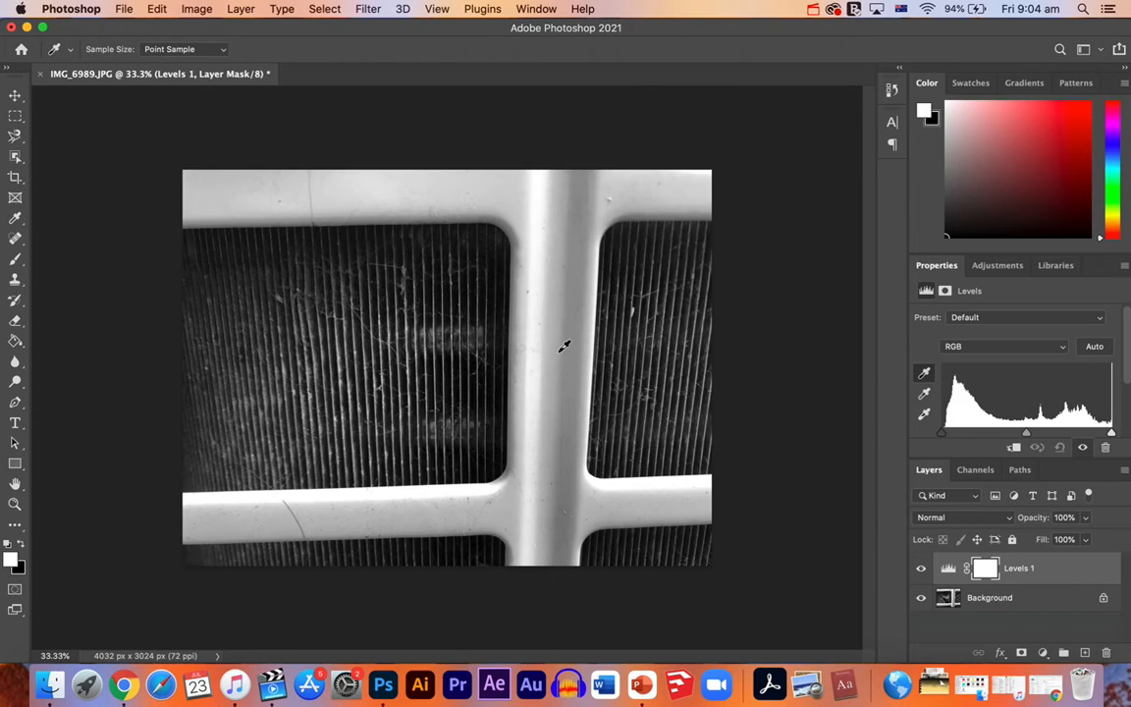
pyautogui.moveTo(543, 339)
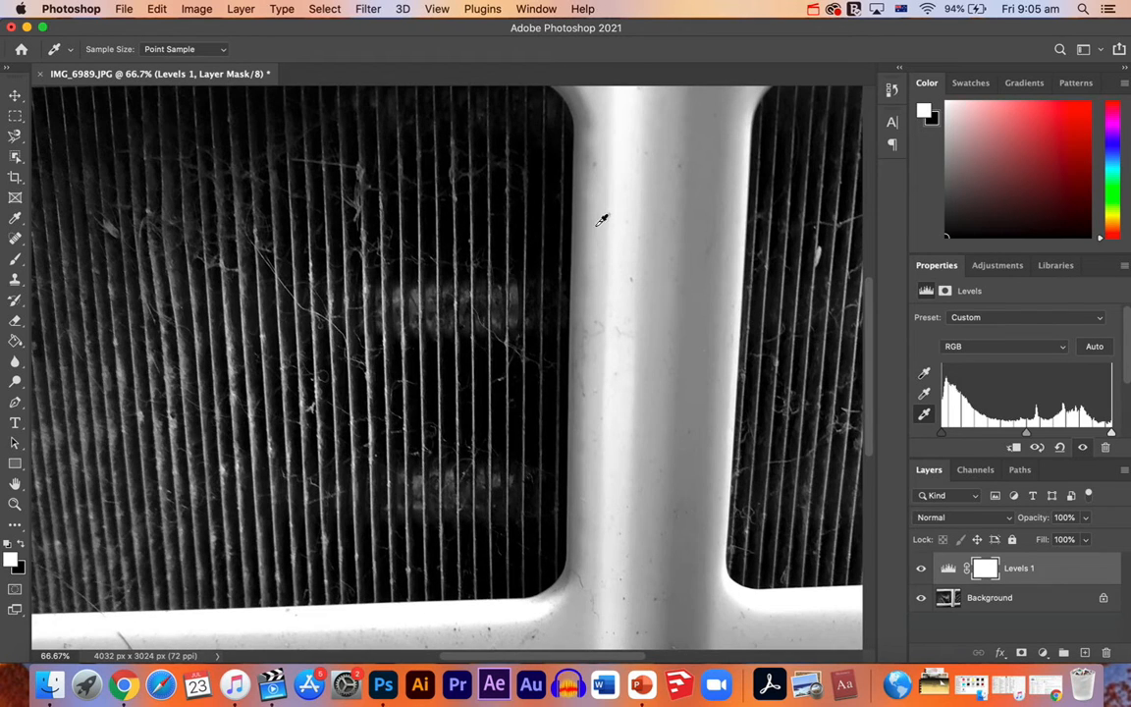
pyautogui.moveTo(580, 361)
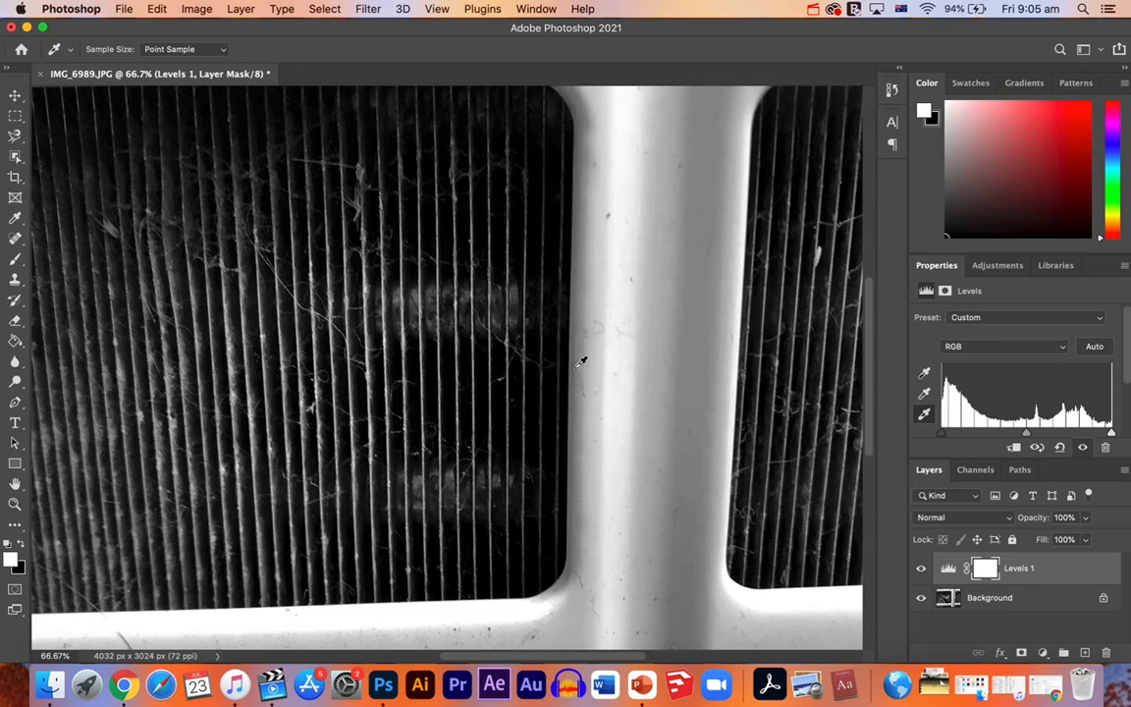
pyautogui.scroll(-3)
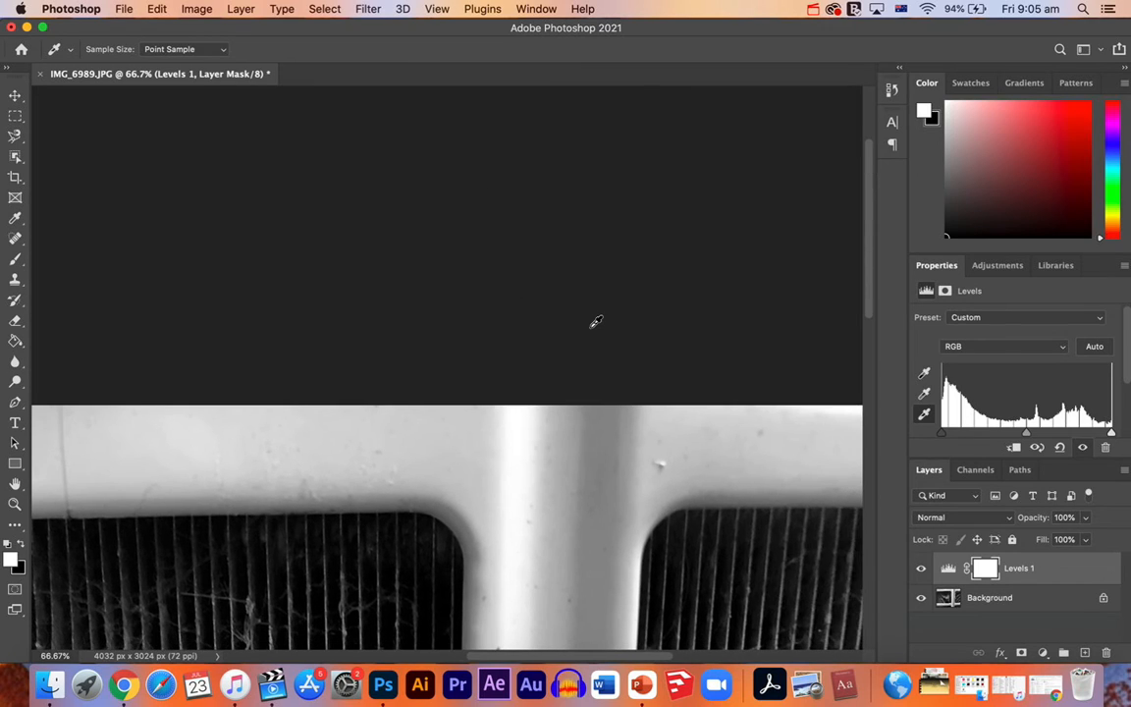
pyautogui.moveTo(511, 413)
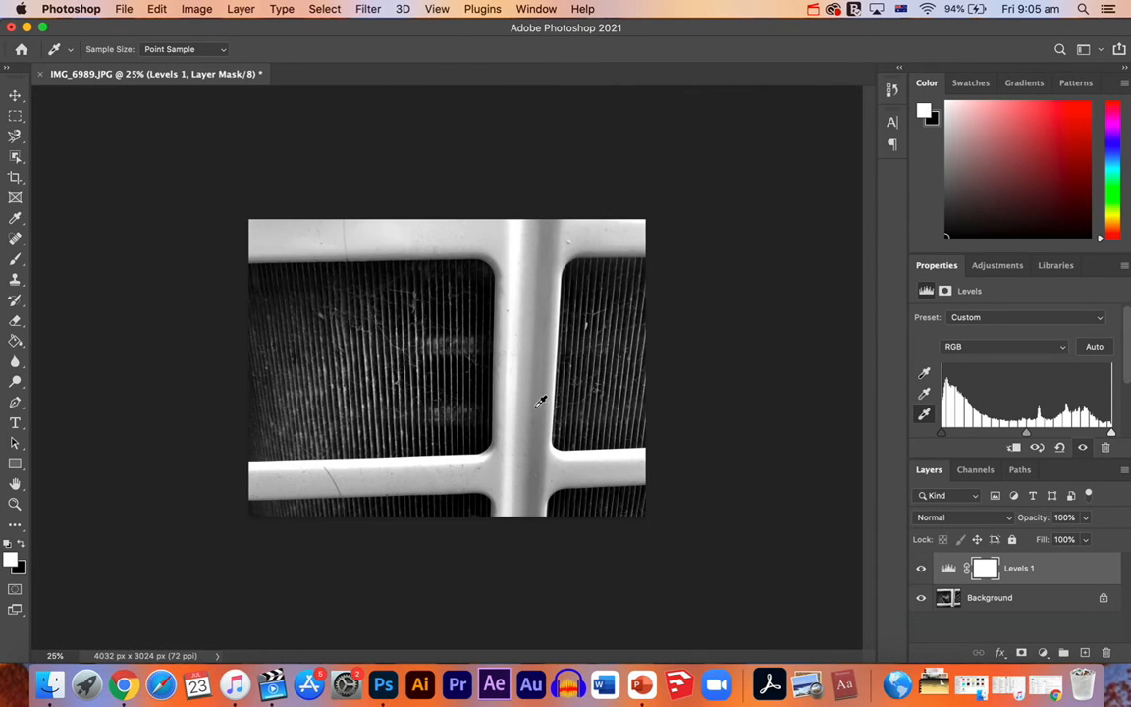
pyautogui.moveTo(459, 390)
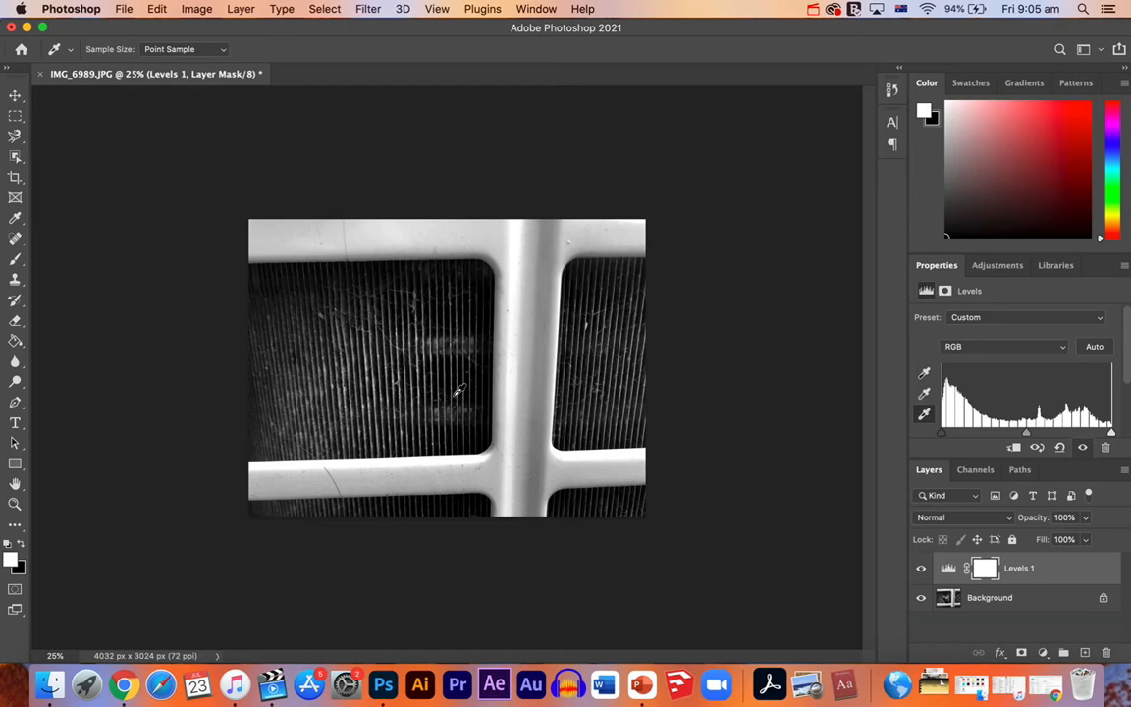
pyautogui.moveTo(557, 598)
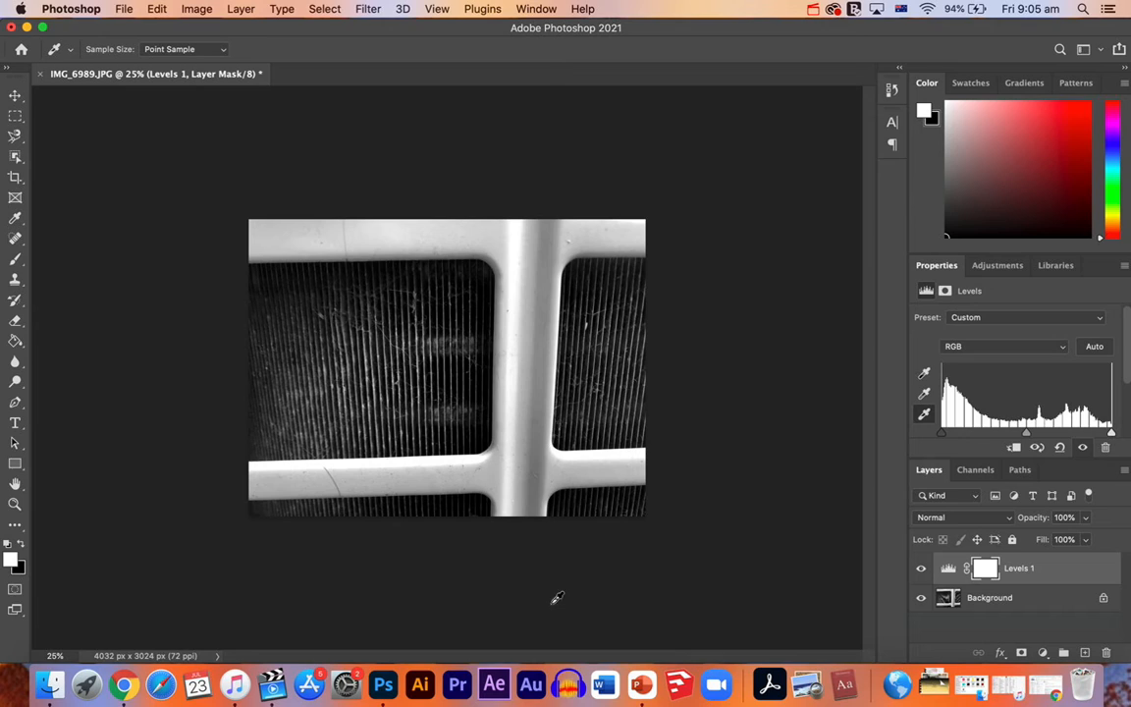
pyautogui.moveTo(224, 238)
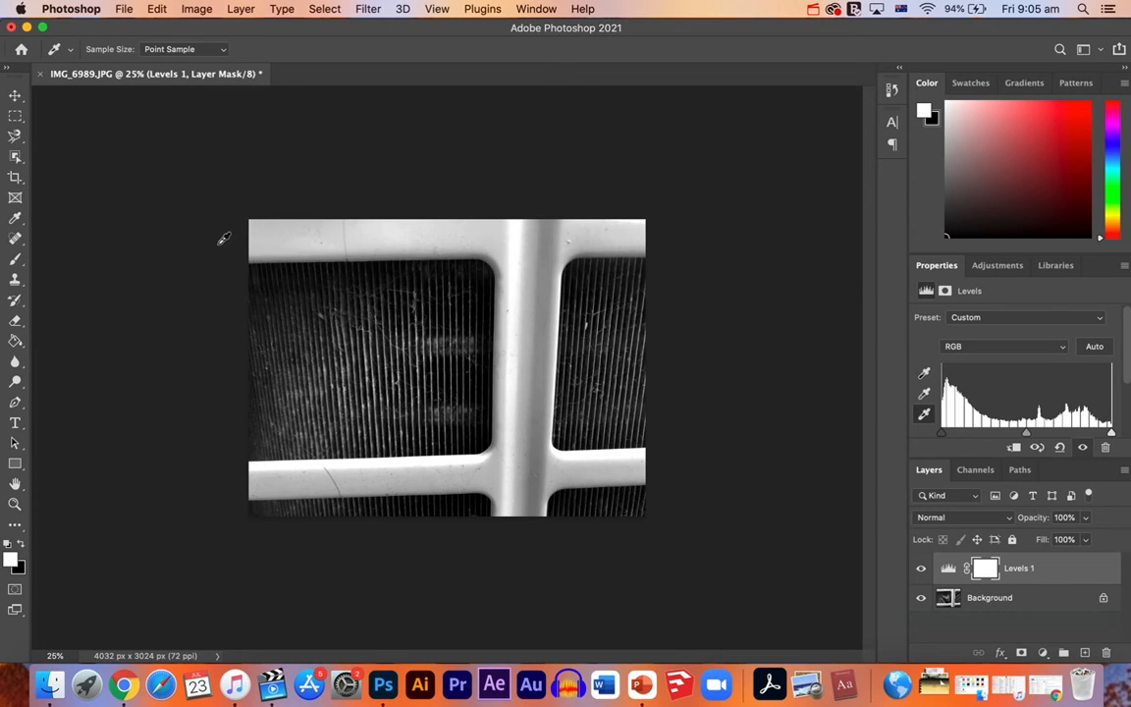
pyautogui.moveTo(182, 325)
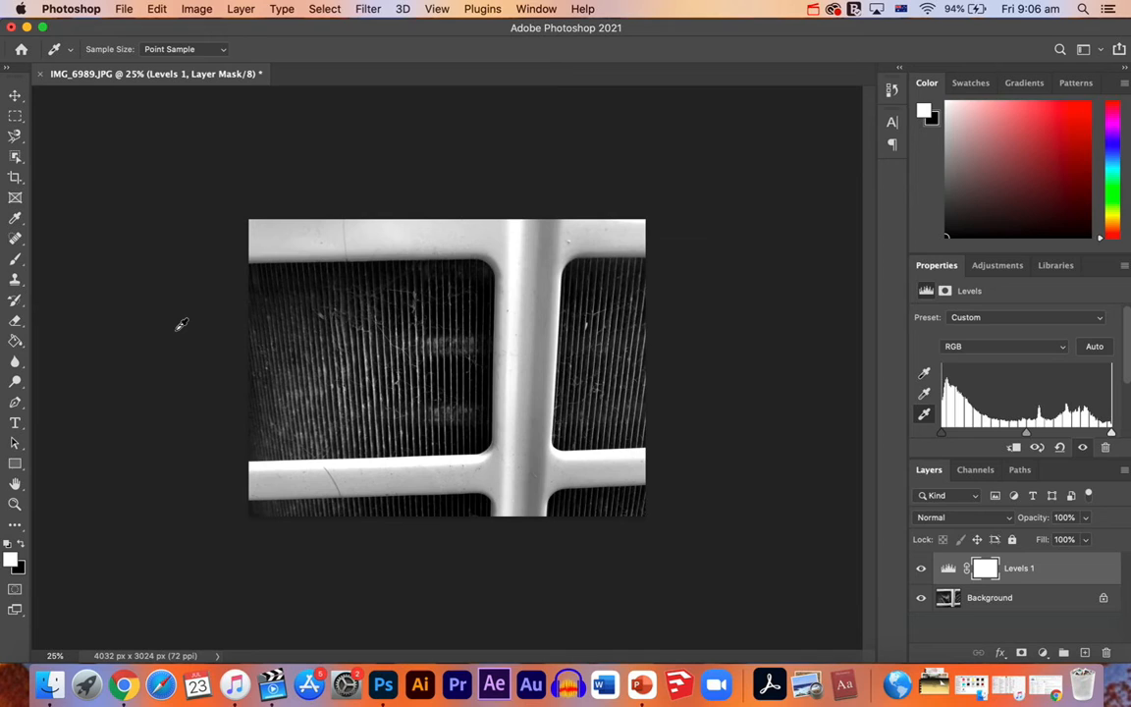
pyautogui.moveTo(208, 266)
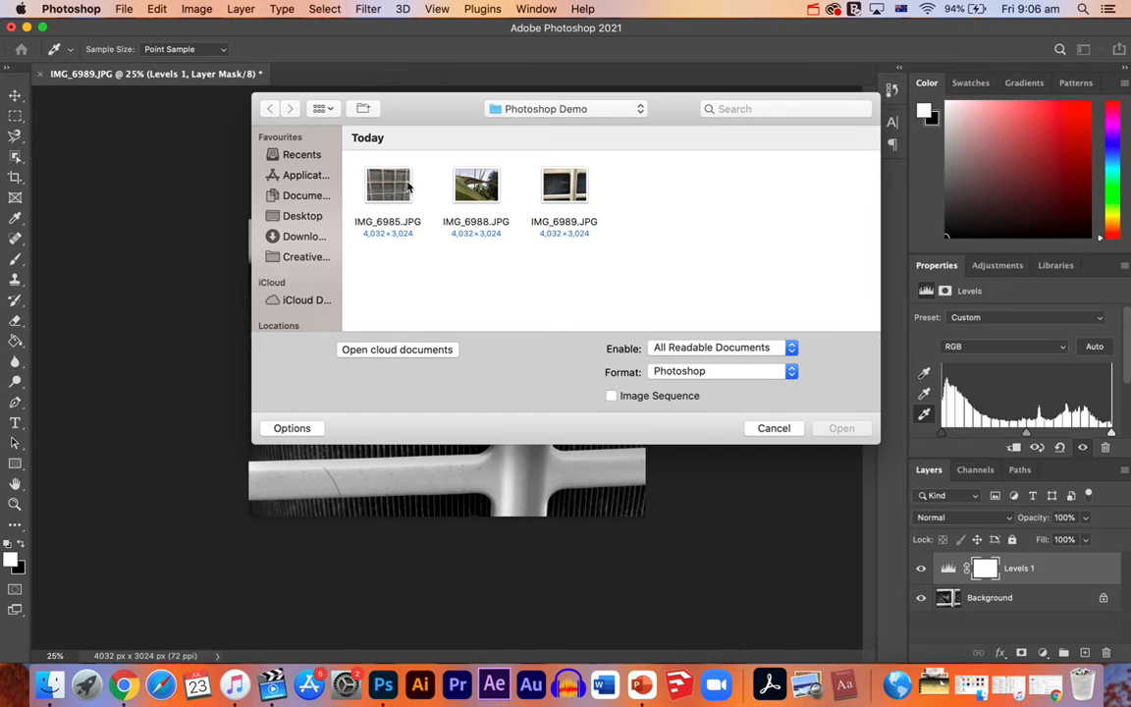
# Open IMG_6985.JPG of the glass tiles and desaturate it to black and white
pyautogui.doubleClick(387, 184)
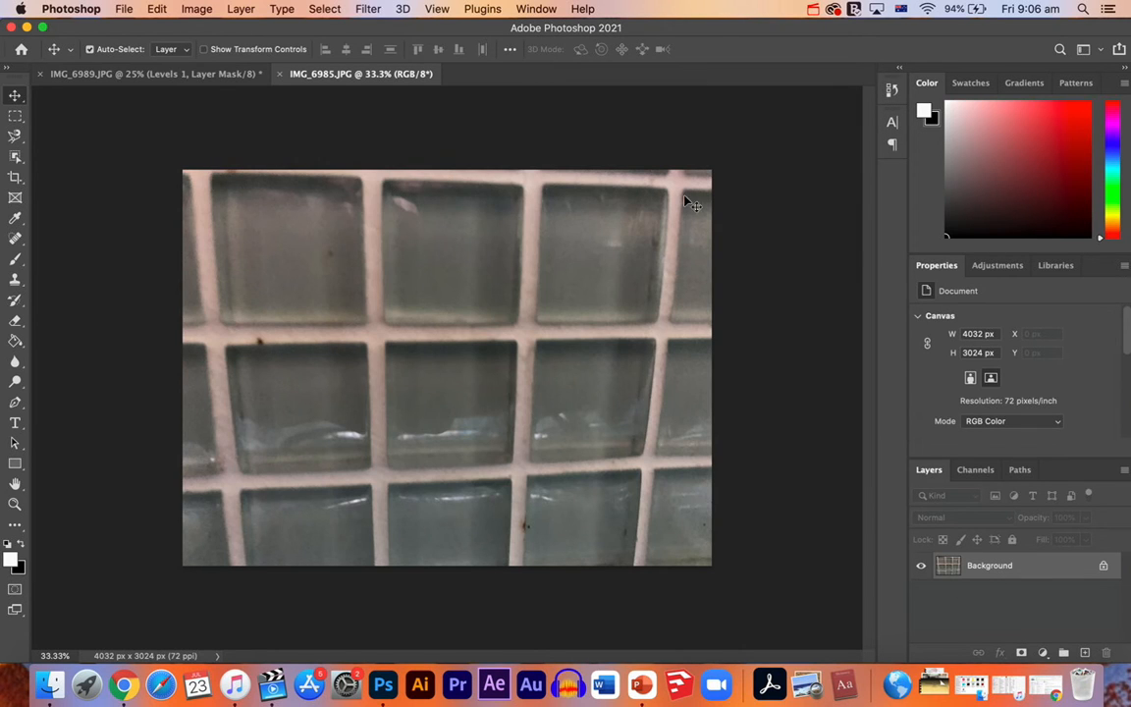
pyautogui.moveTo(646, 225)
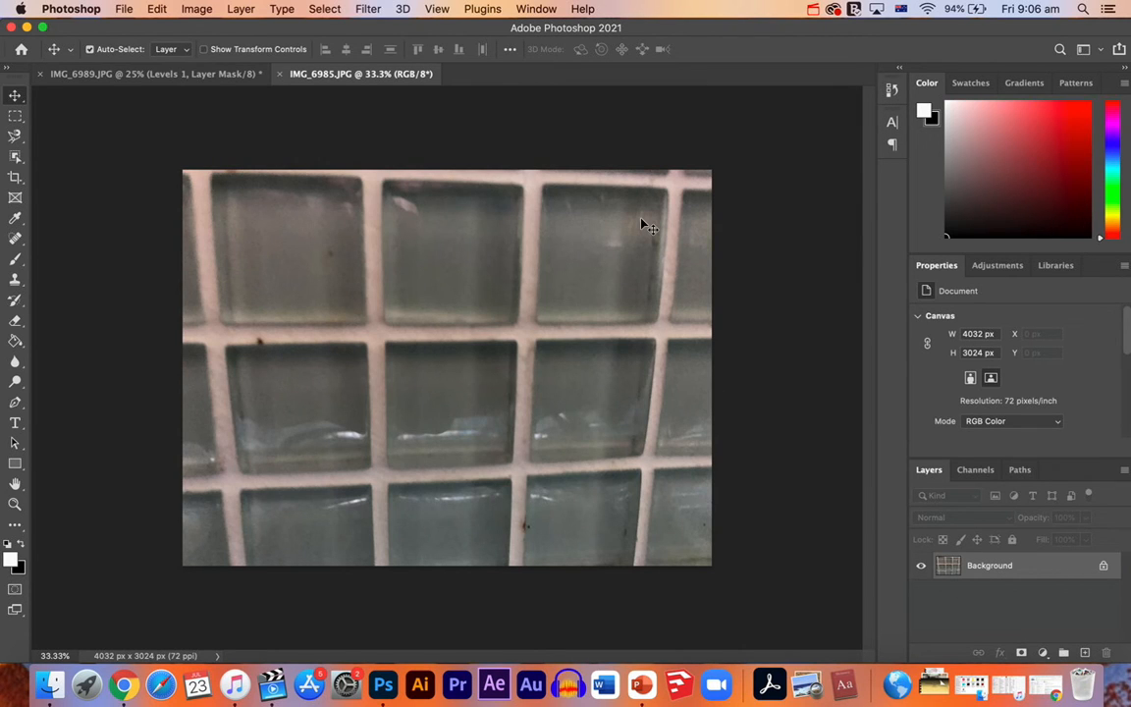
pyautogui.moveTo(401, 152)
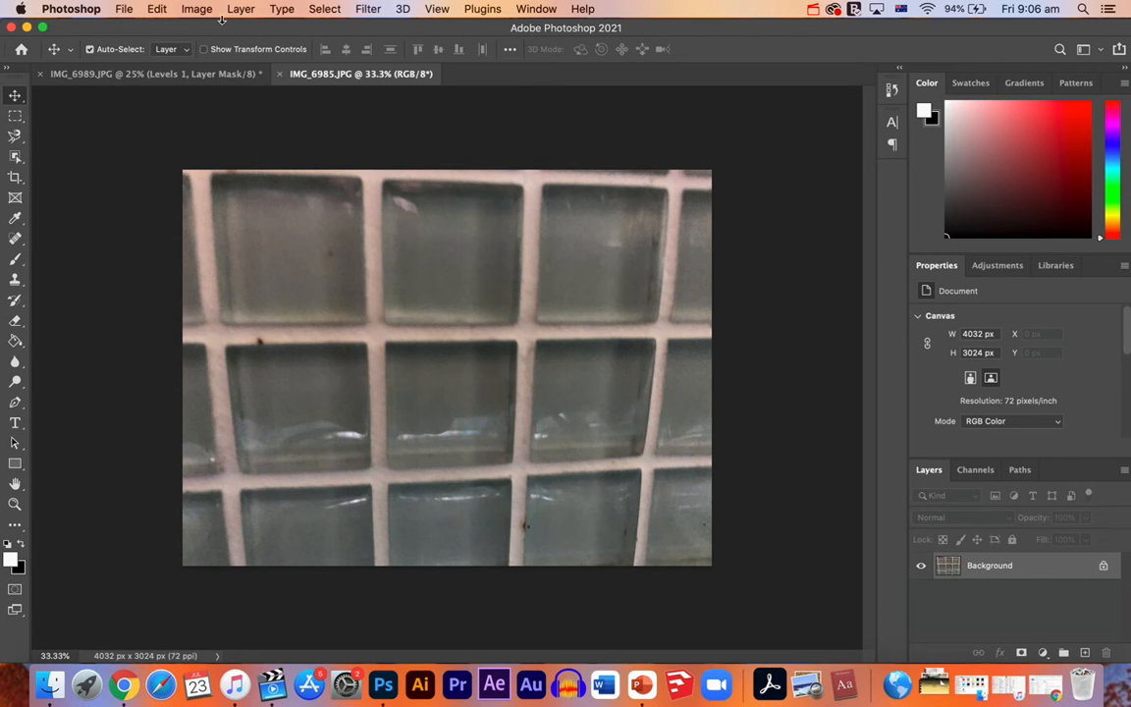
pyautogui.click(196, 9)
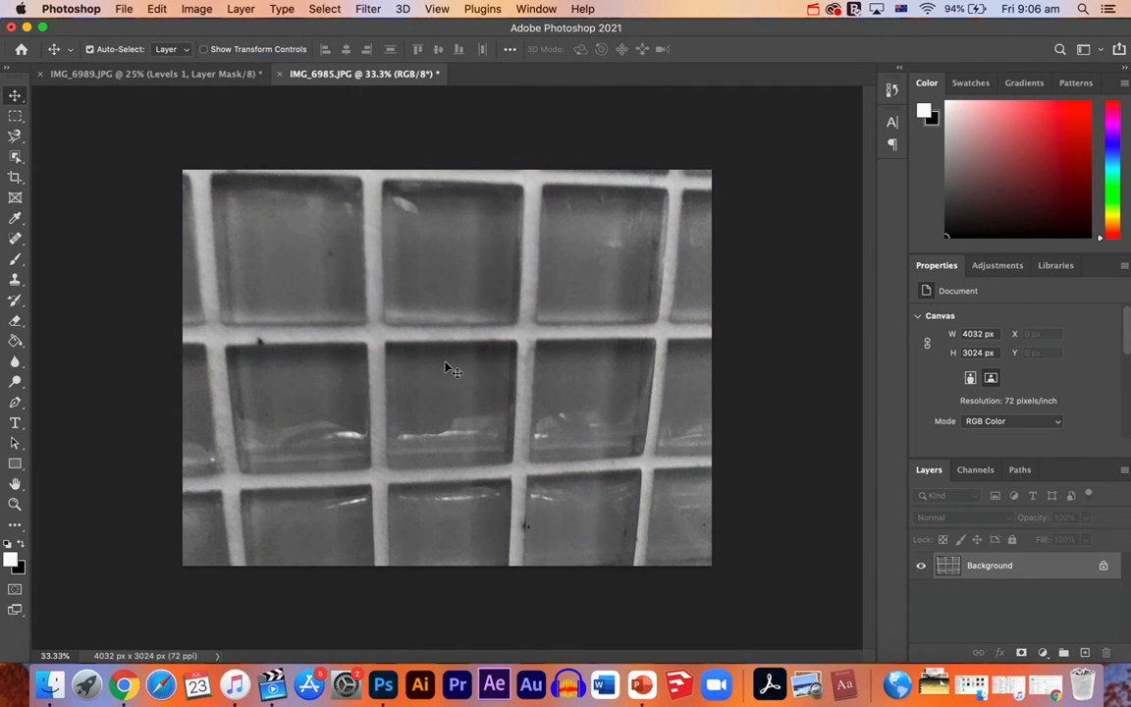
pyautogui.moveTo(206, 61)
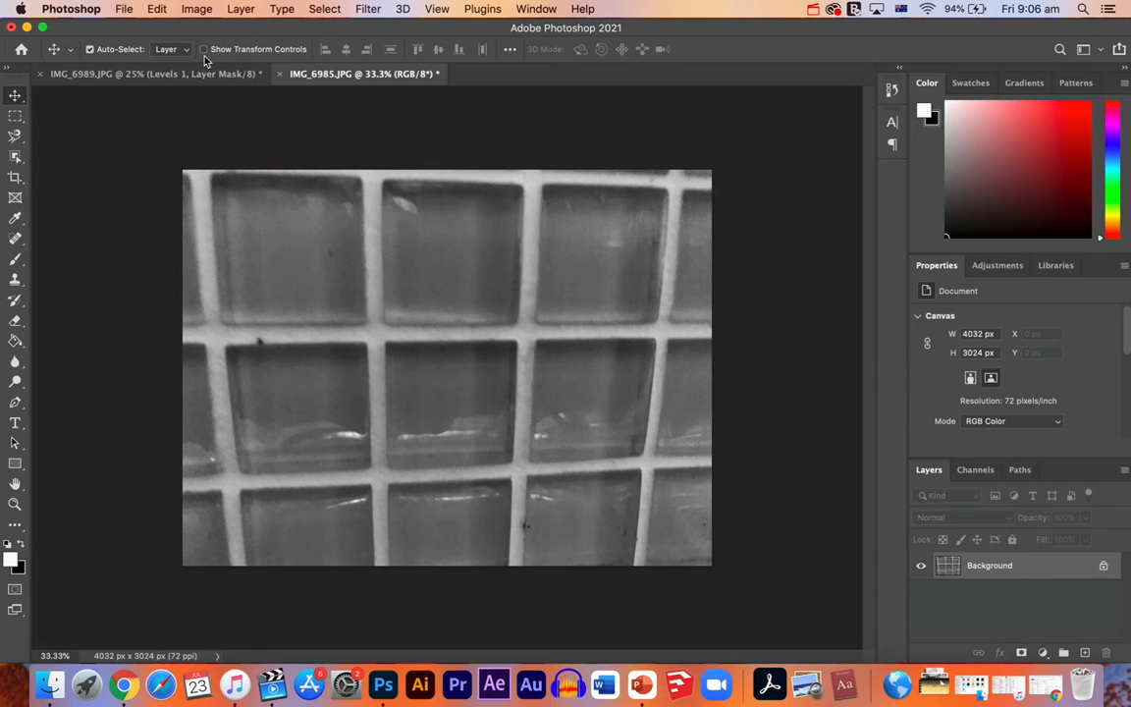
pyautogui.click(240, 9)
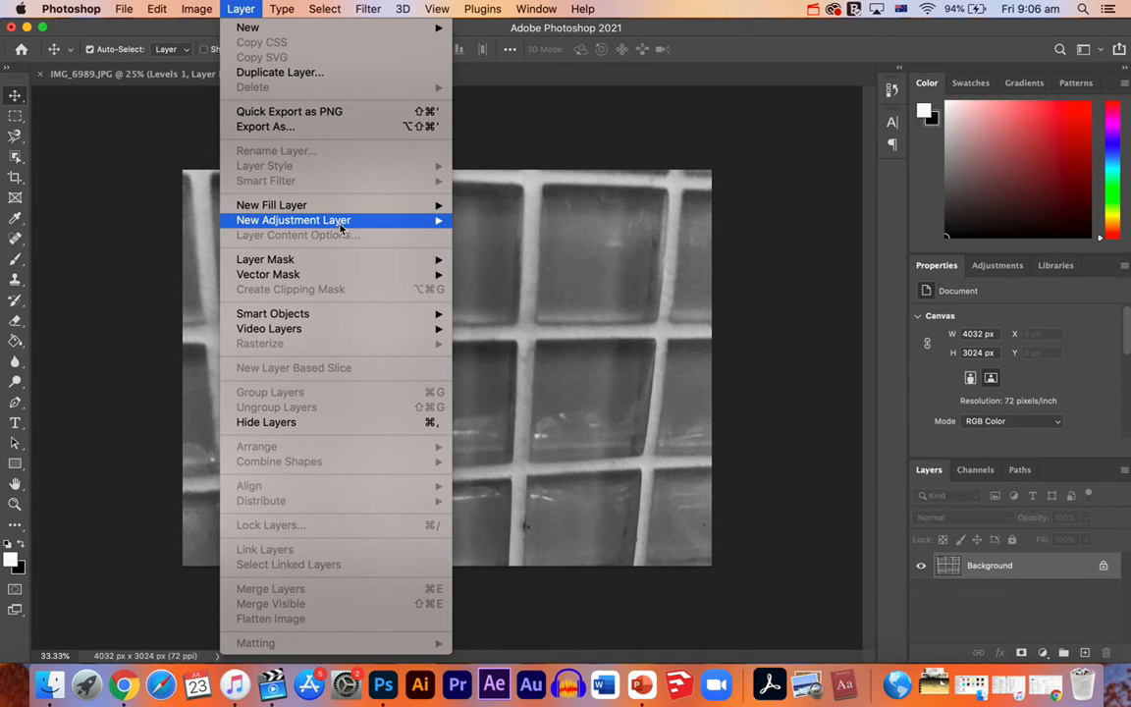
# Add a Levels adjustment layer to the black-and-white glass tiles photo
pyautogui.click(361, 73)
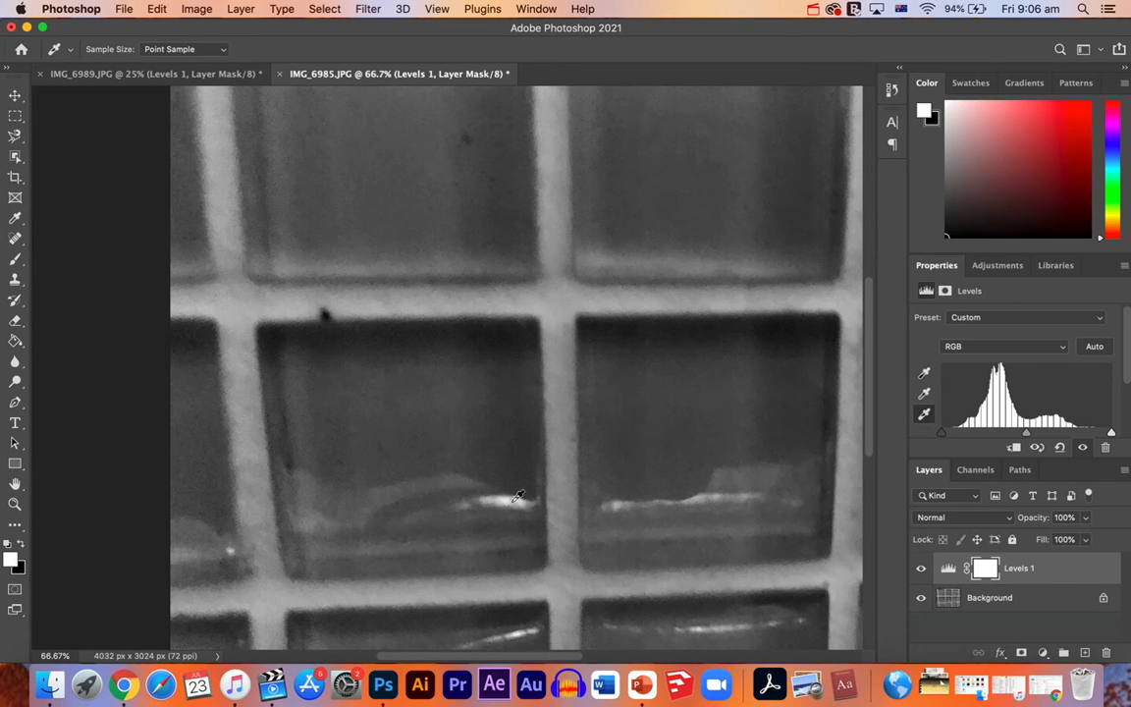
pyautogui.moveTo(524, 491)
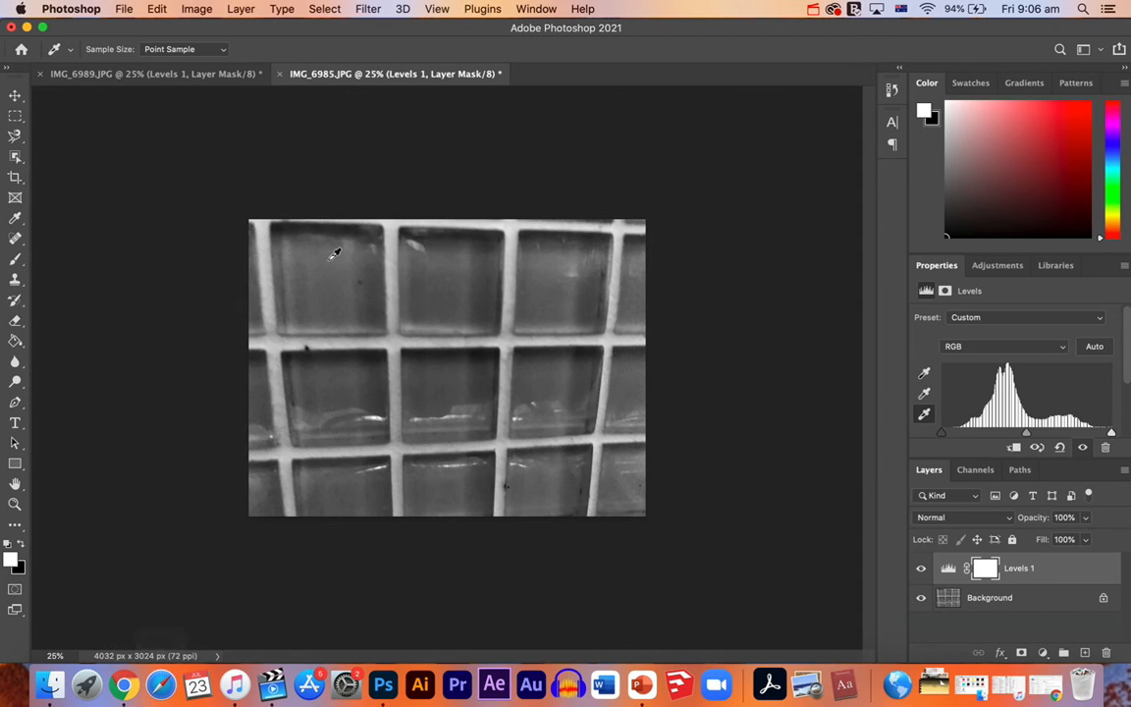
pyautogui.moveTo(461, 329)
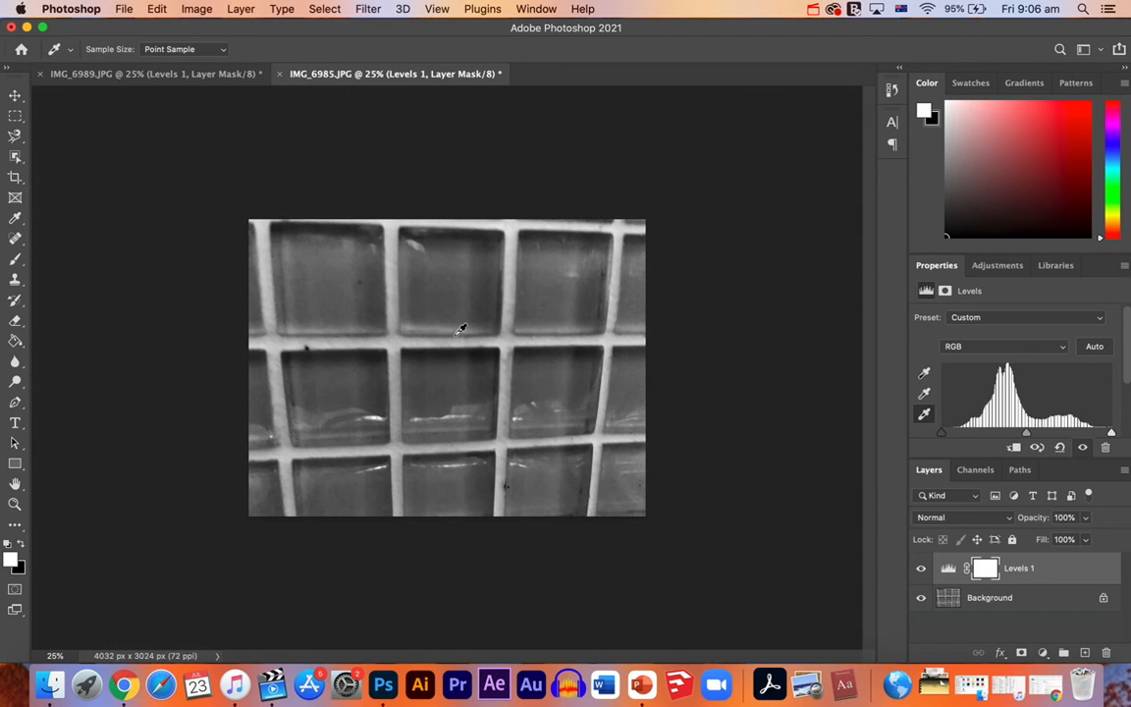
pyautogui.moveTo(617, 150)
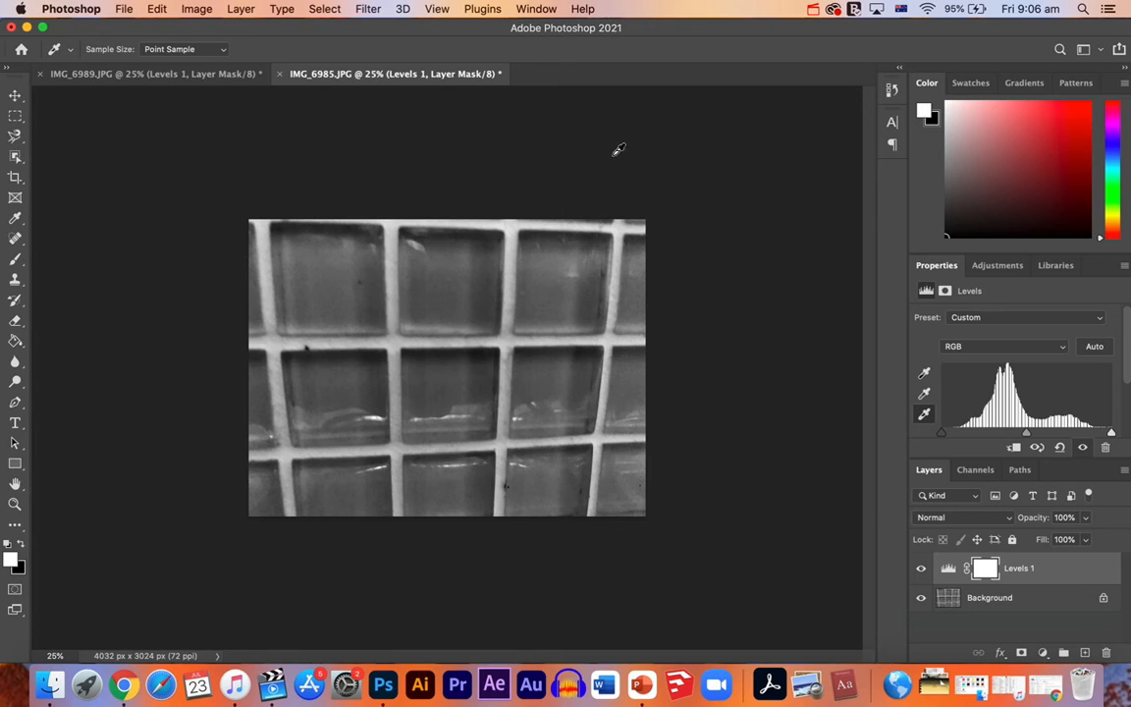
pyautogui.moveTo(567, 173)
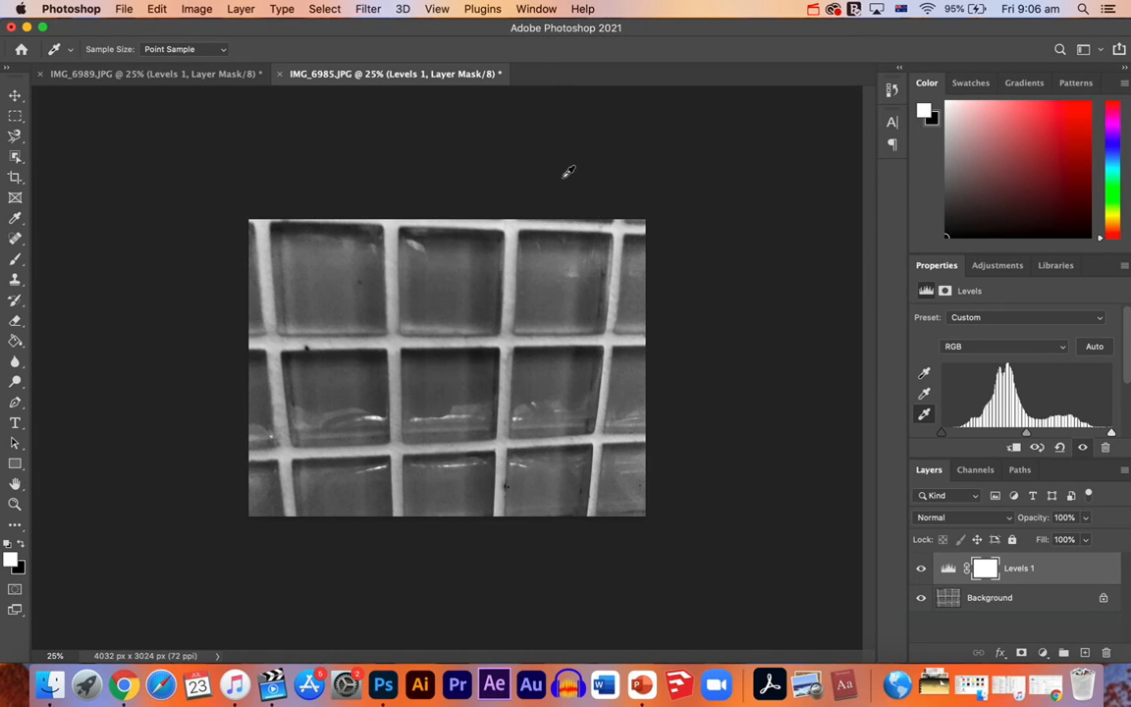
pyautogui.moveTo(550, 187)
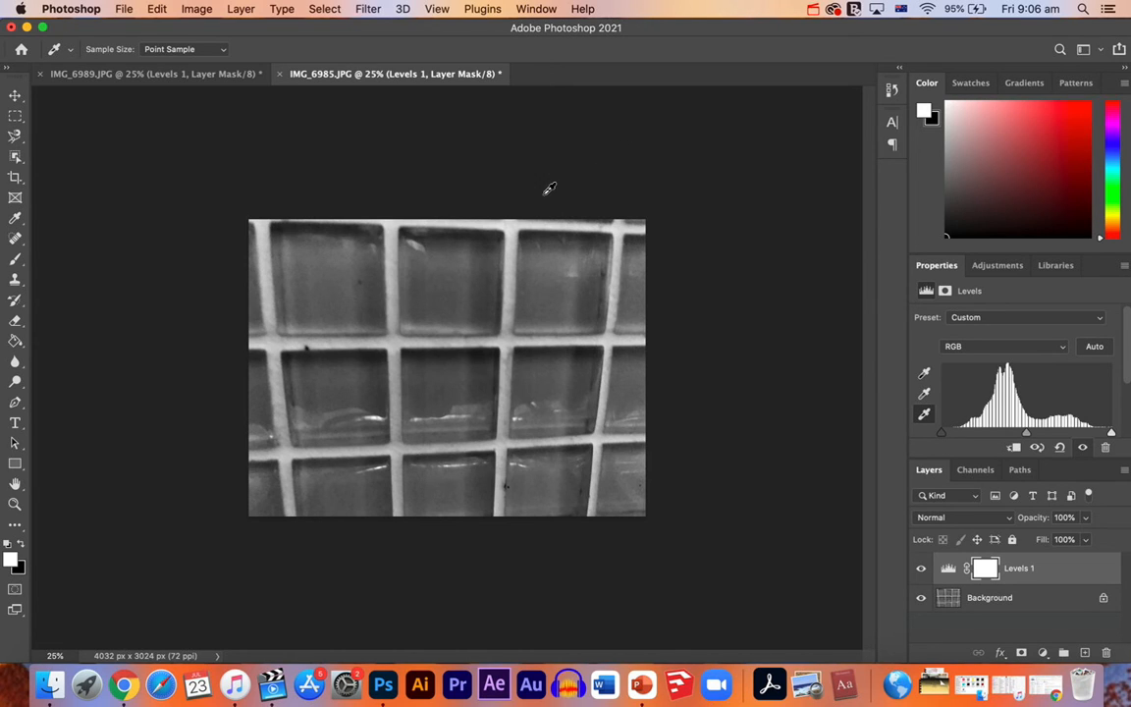
pyautogui.moveTo(424, 285)
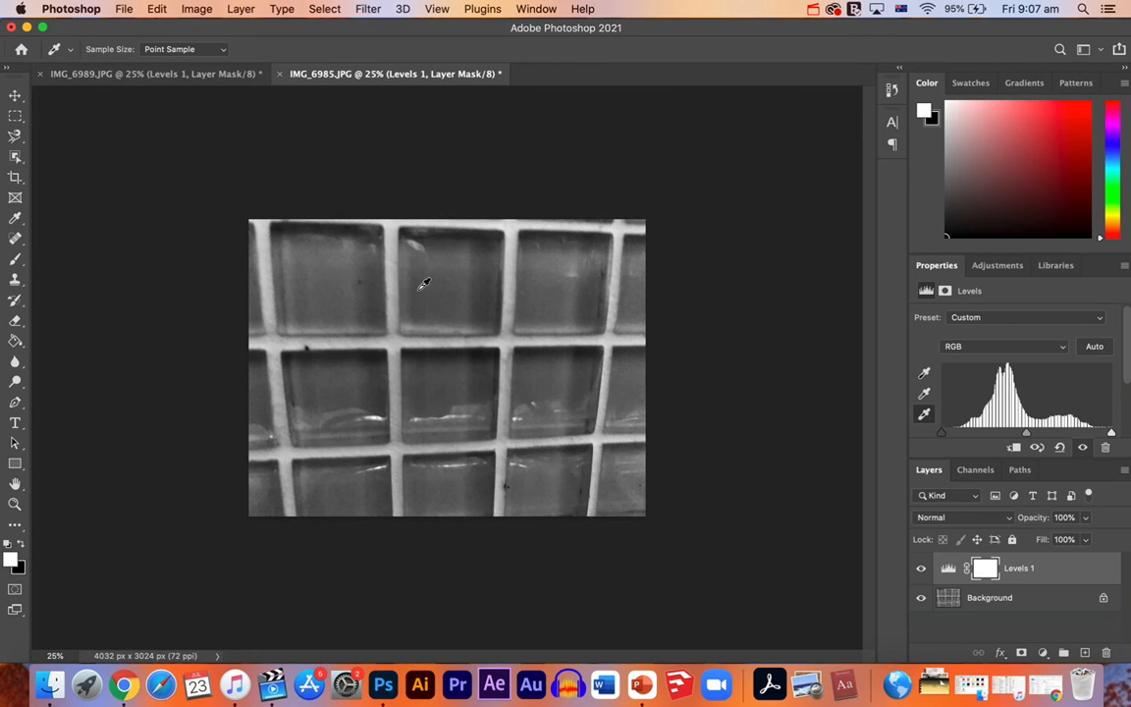
pyautogui.moveTo(413, 270)
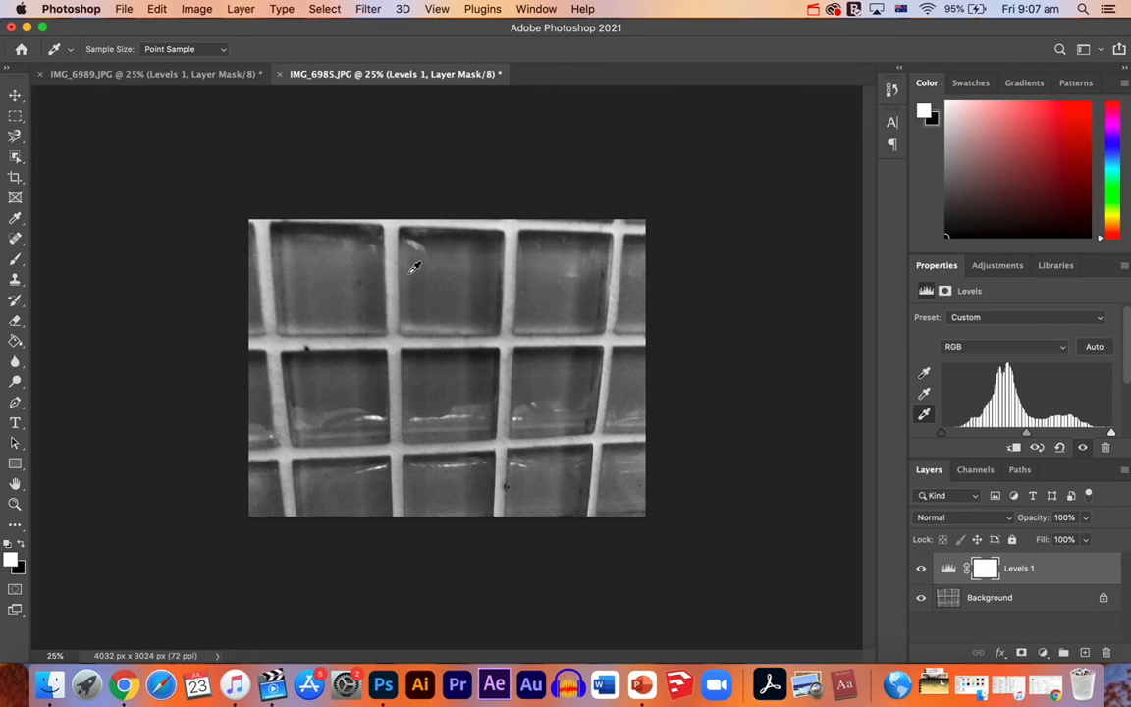
pyautogui.moveTo(413, 206)
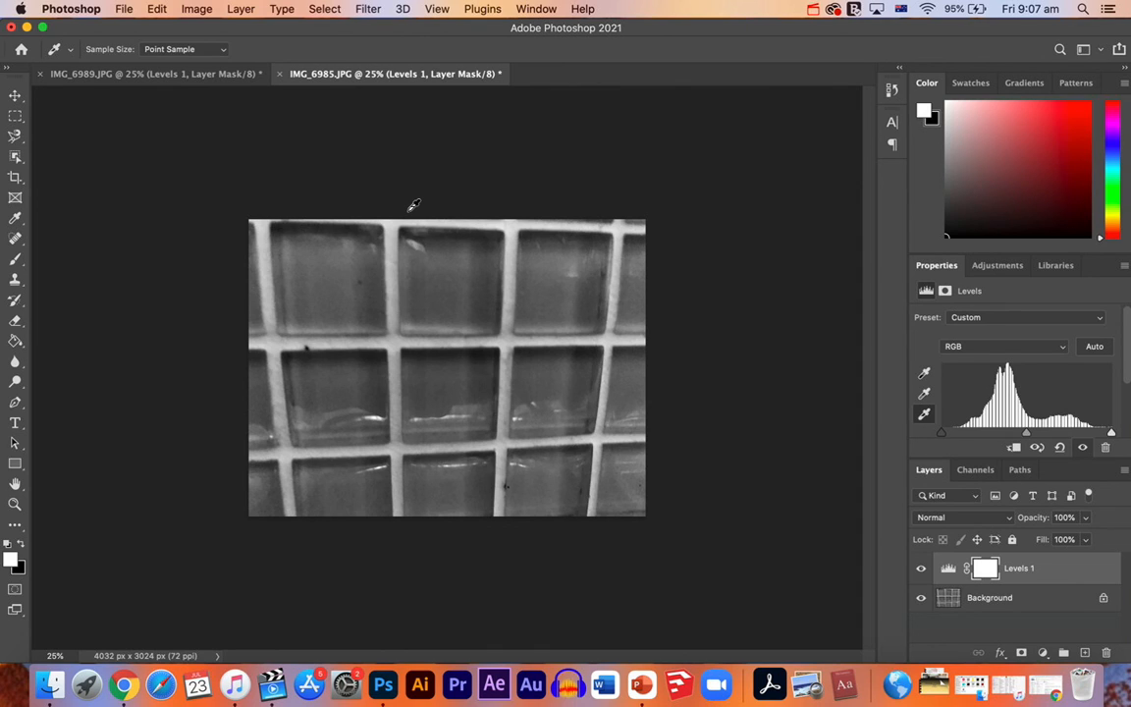
pyautogui.moveTo(382, 684)
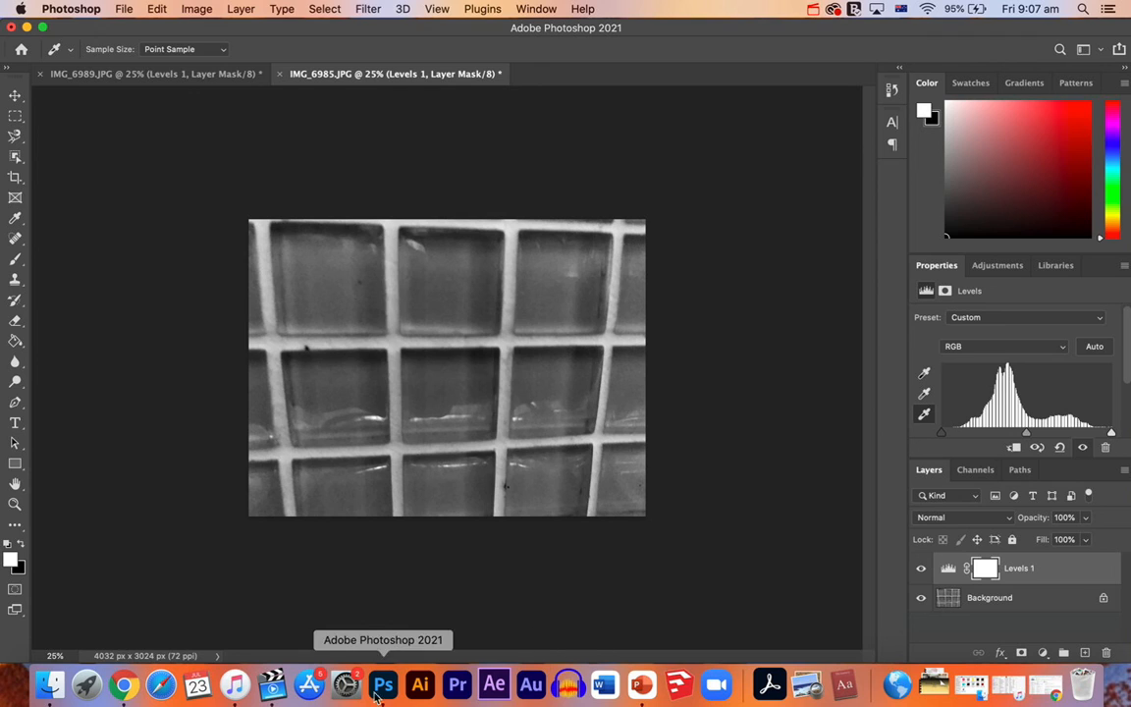